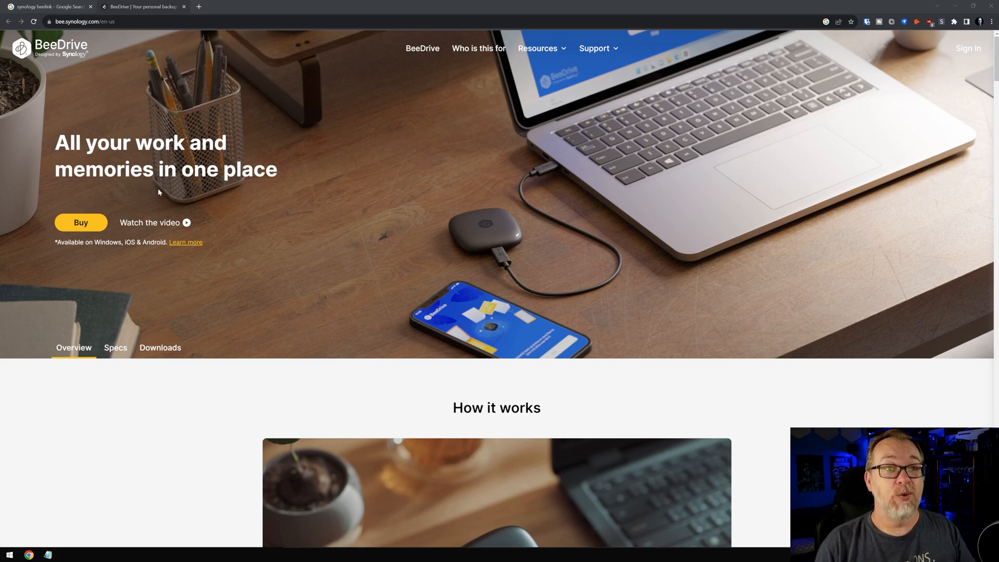
pyautogui.moveTo(190, 262)
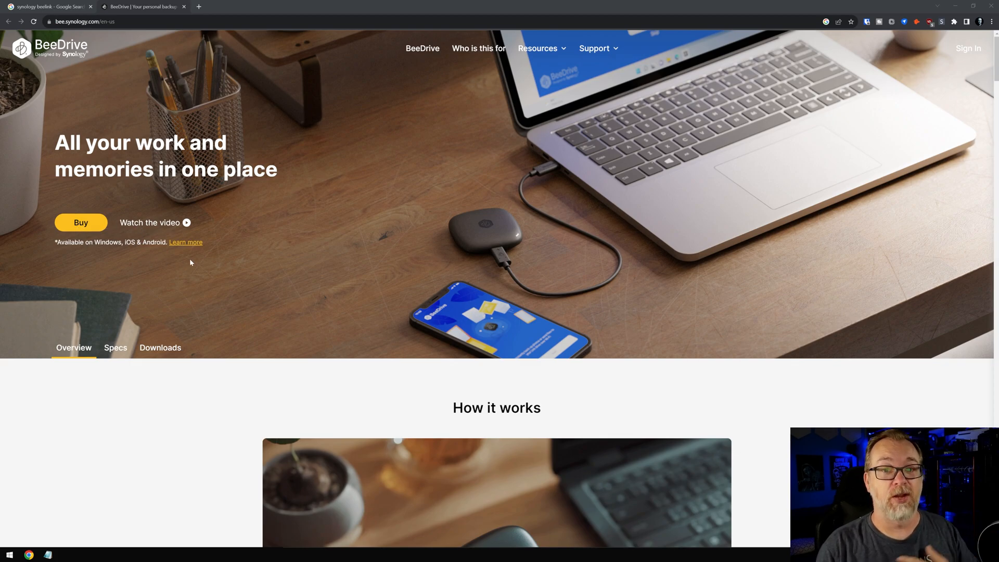
# Scroll the BeeDrive overview past the How it works carousel to 'Your personal backup hub'
pyautogui.scroll(-3)
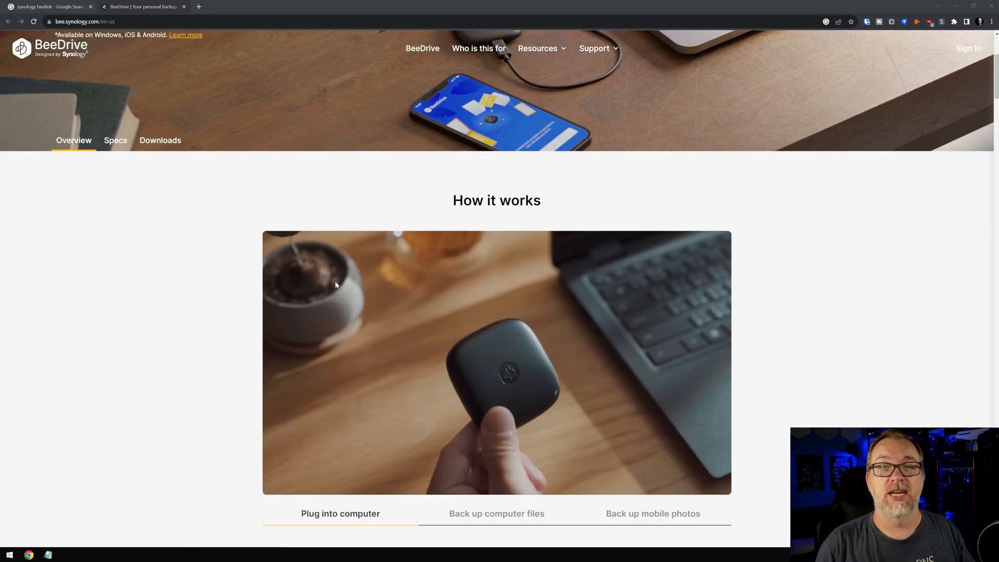
pyautogui.scroll(-3)
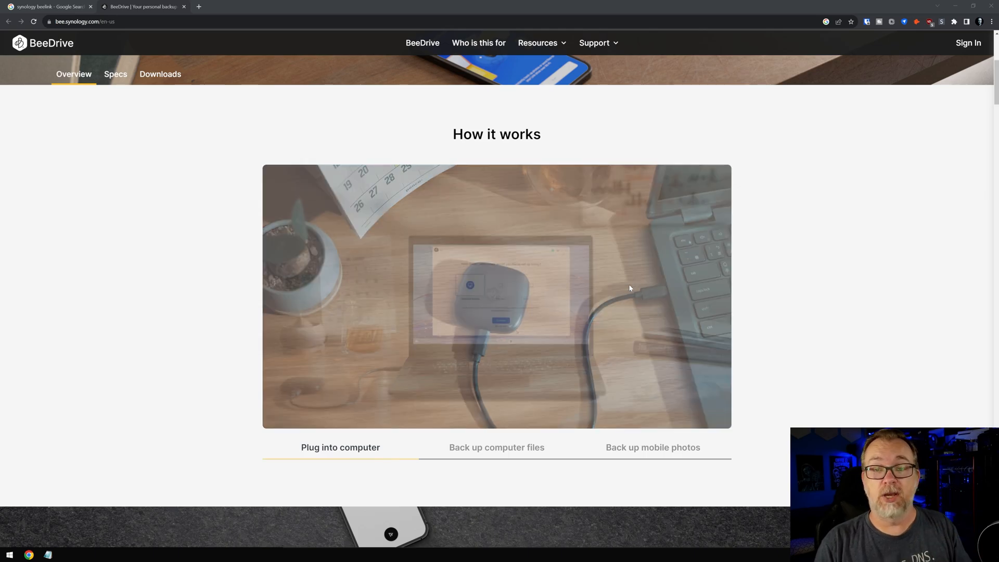
pyautogui.click(496, 448)
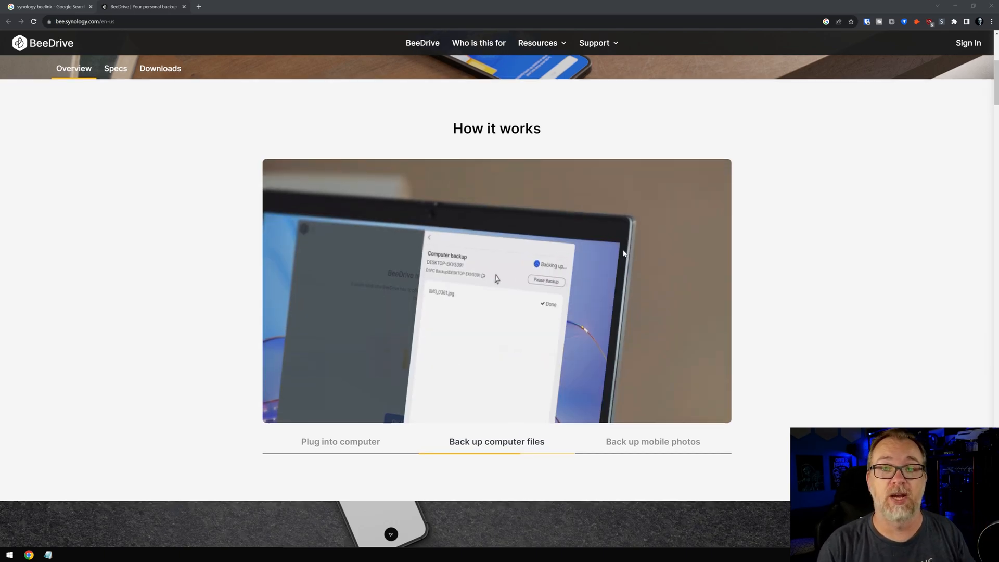
pyautogui.scroll(-3)
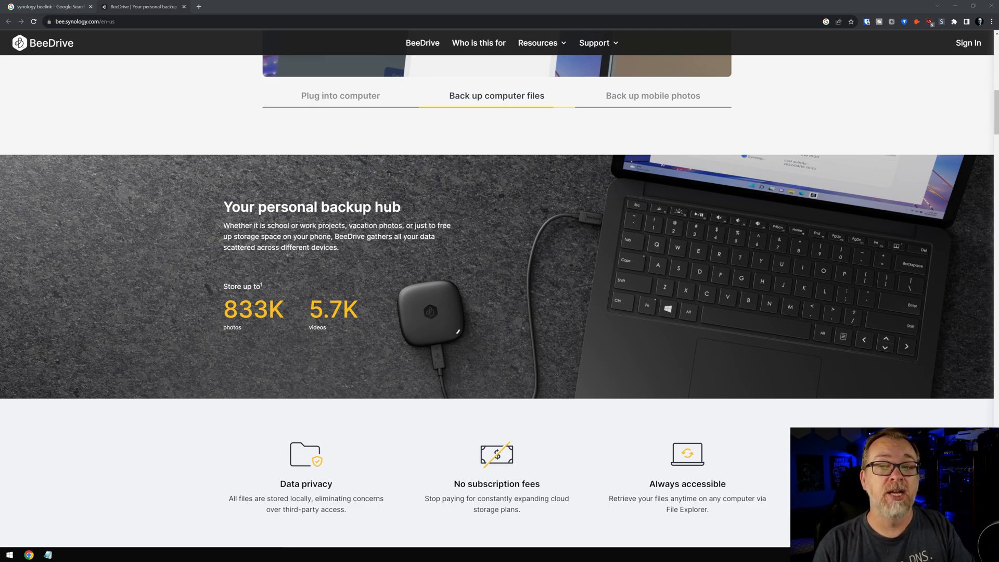
pyautogui.scroll(-3)
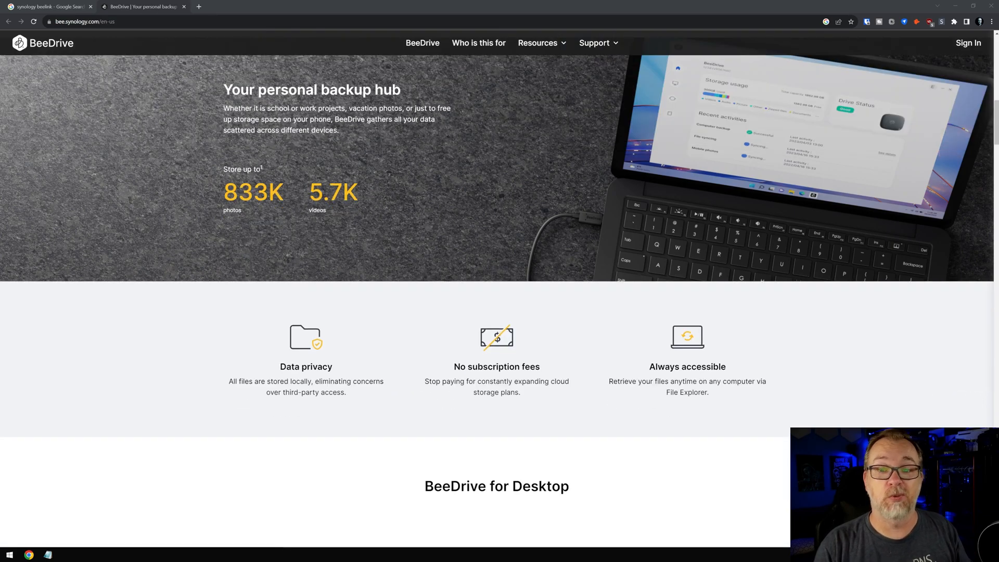
# Browse BeeDrive for Desktop, Sync data, BeeDrive for Mobile, BeeDrop and iOS access sections
pyautogui.scroll(-3)
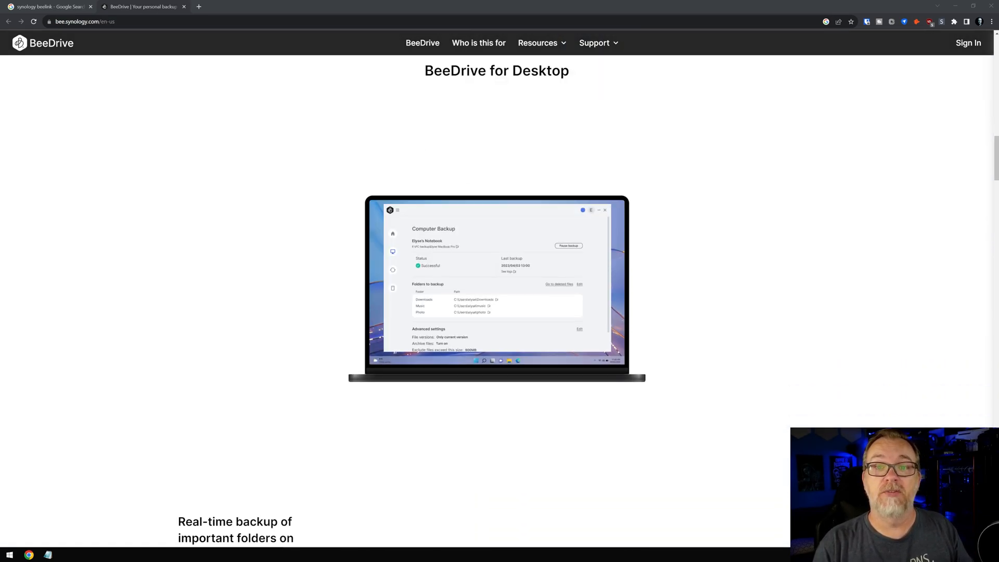
pyautogui.scroll(-3)
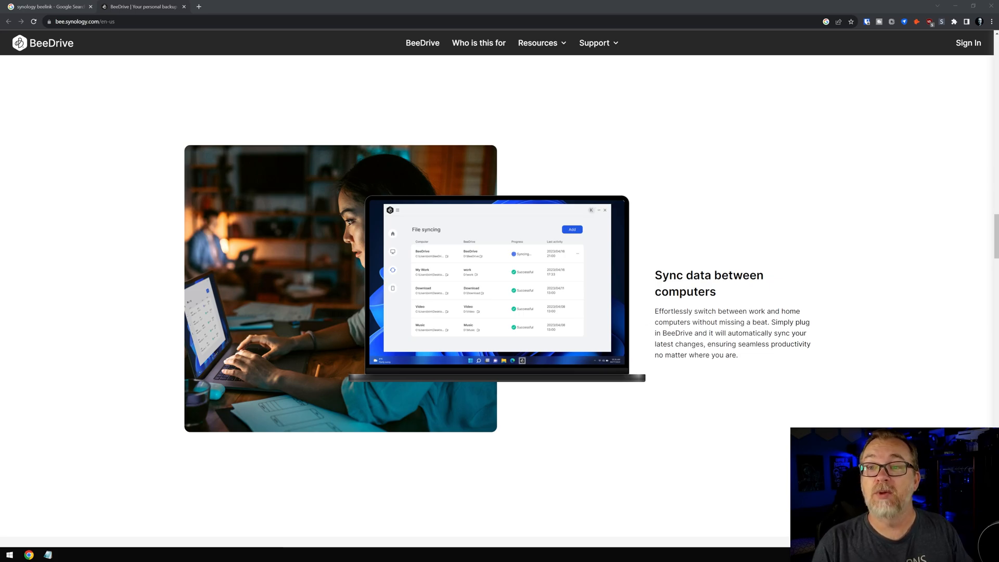
pyautogui.scroll(-3)
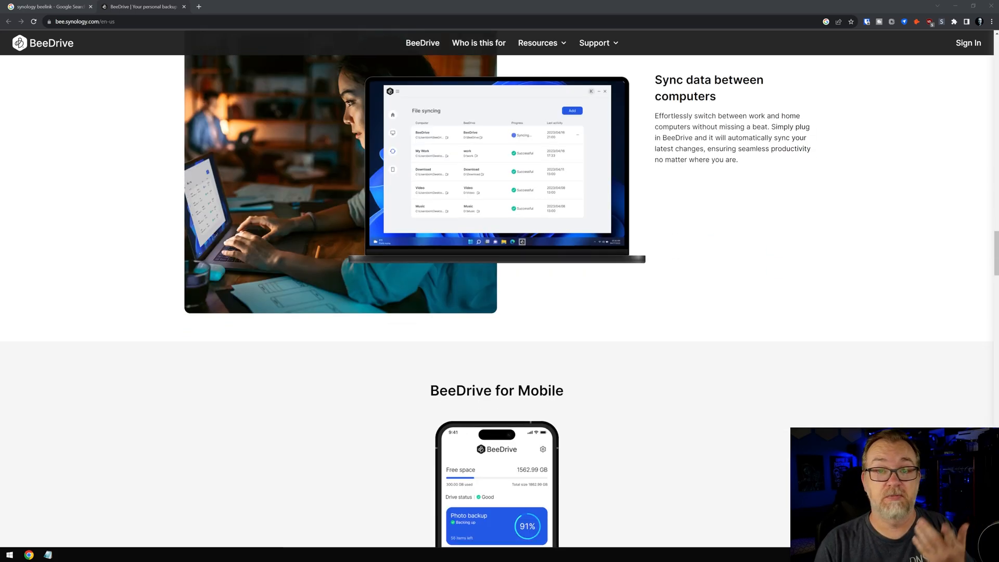
pyautogui.scroll(-3)
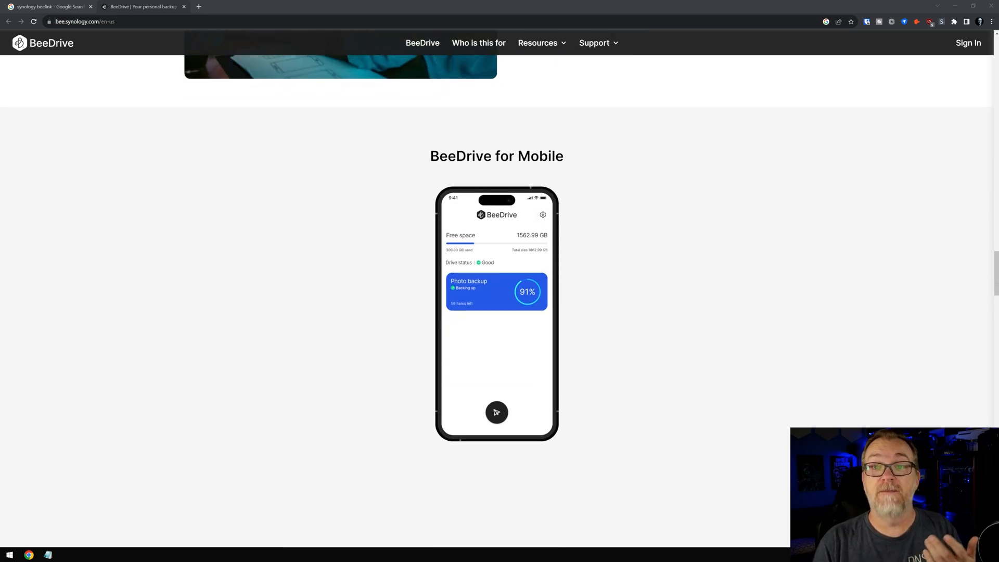
pyautogui.scroll(-3)
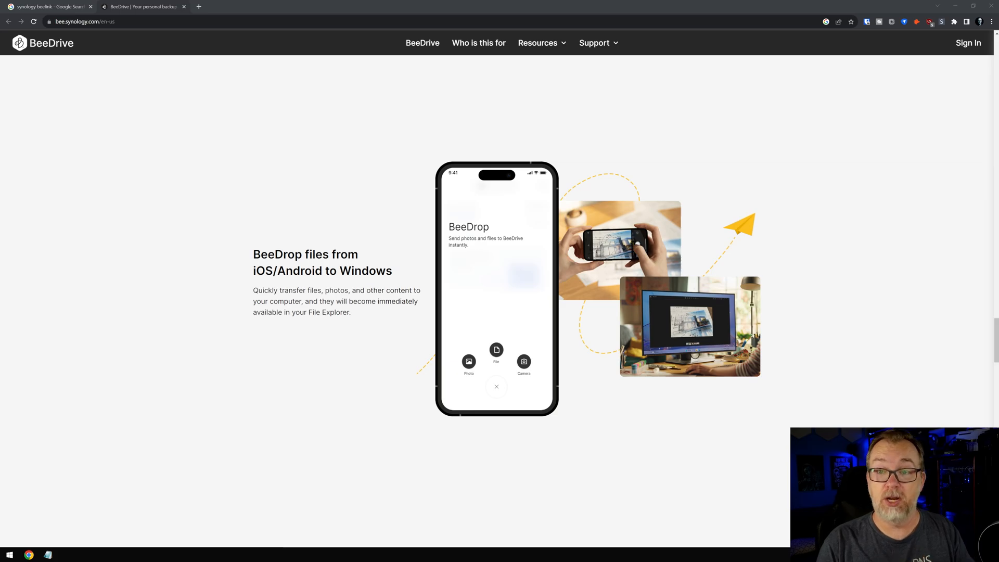
pyautogui.scroll(-3)
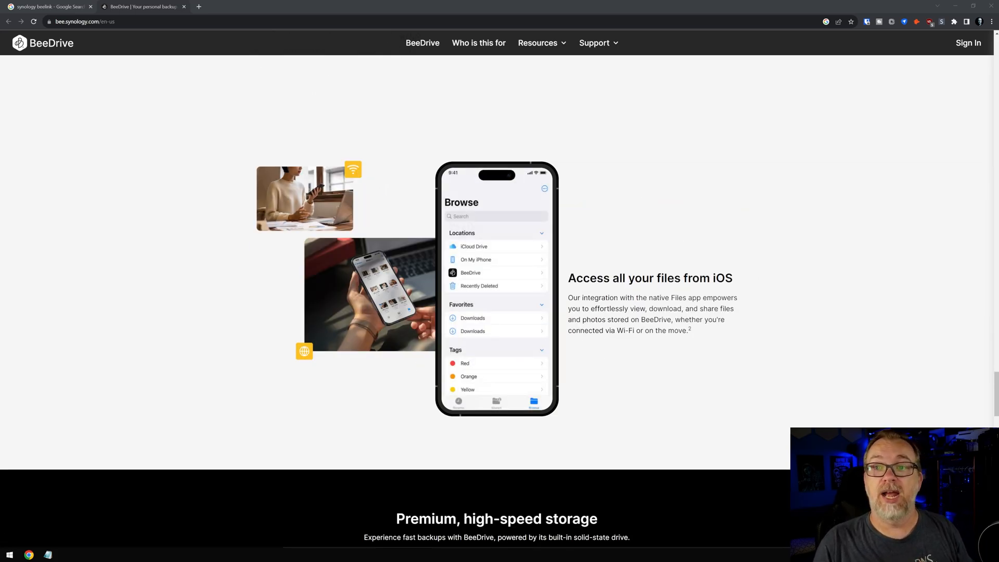
pyautogui.scroll(-3)
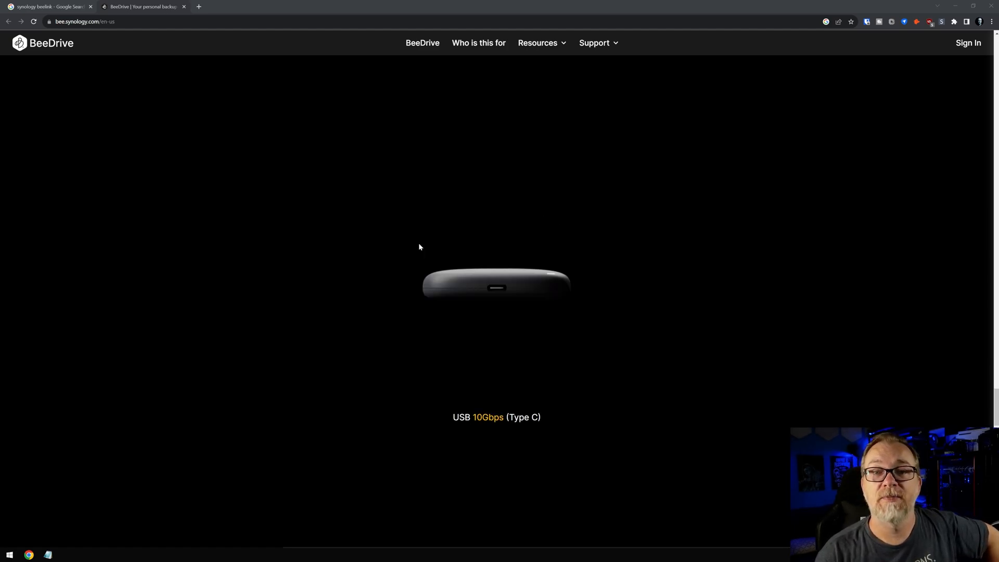
pyautogui.moveTo(523, 410)
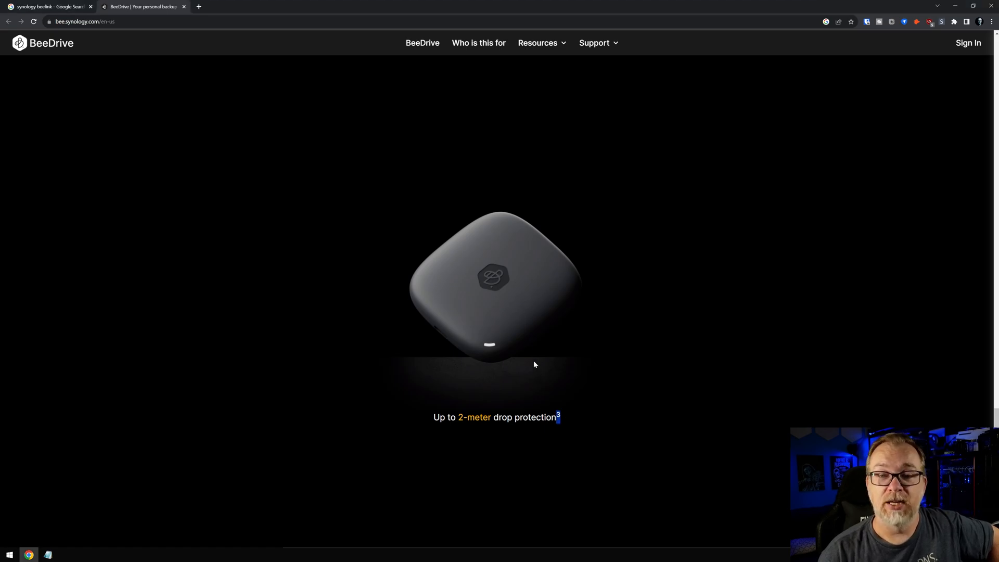
# Scroll past the USB 10Gbps and drop-protection specs to the 1 TB and 2 TB pricing
pyautogui.scroll(-3)
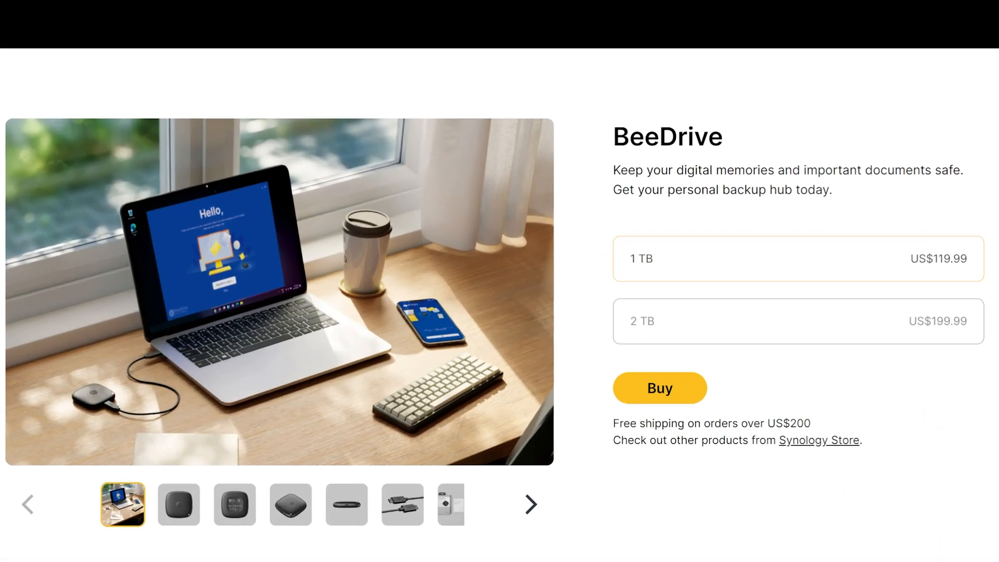
# Highlight the free shipping condition and scroll past 'Also available at' Amazon to the FAQ
pyautogui.moveTo(639, 423); pyautogui.dragTo(811, 423)
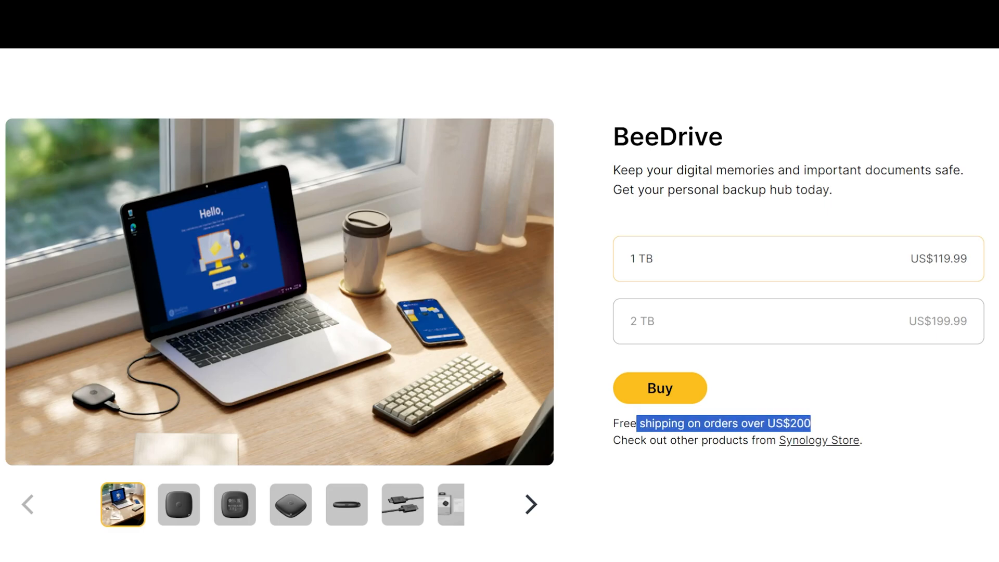
pyautogui.moveTo(923, 338)
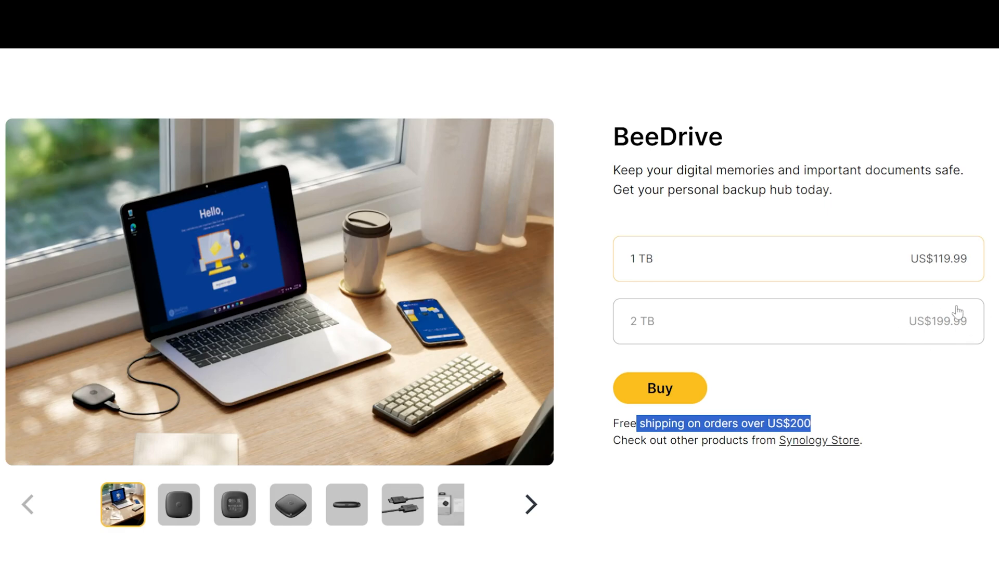
pyautogui.moveTo(958, 385)
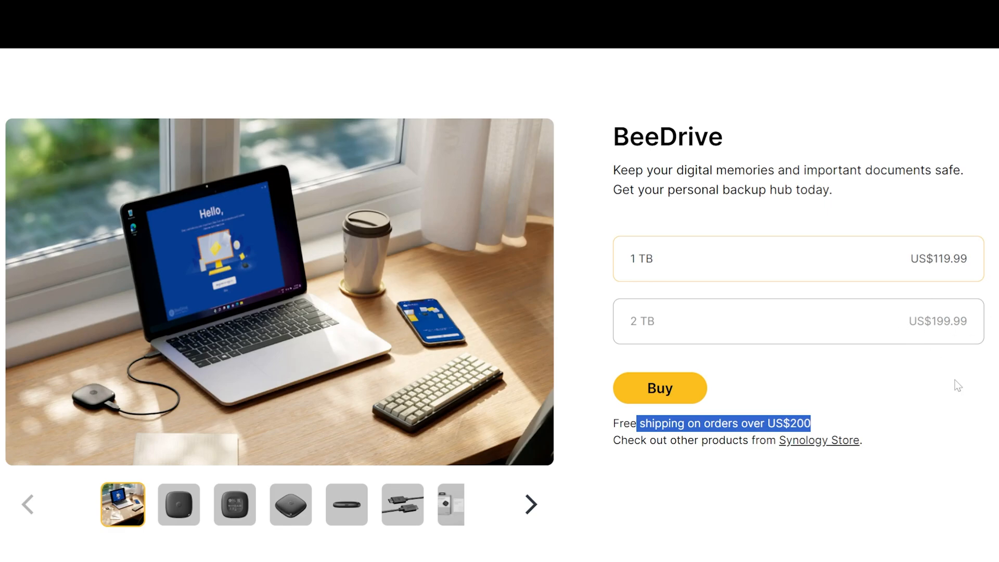
pyautogui.scroll(-3)
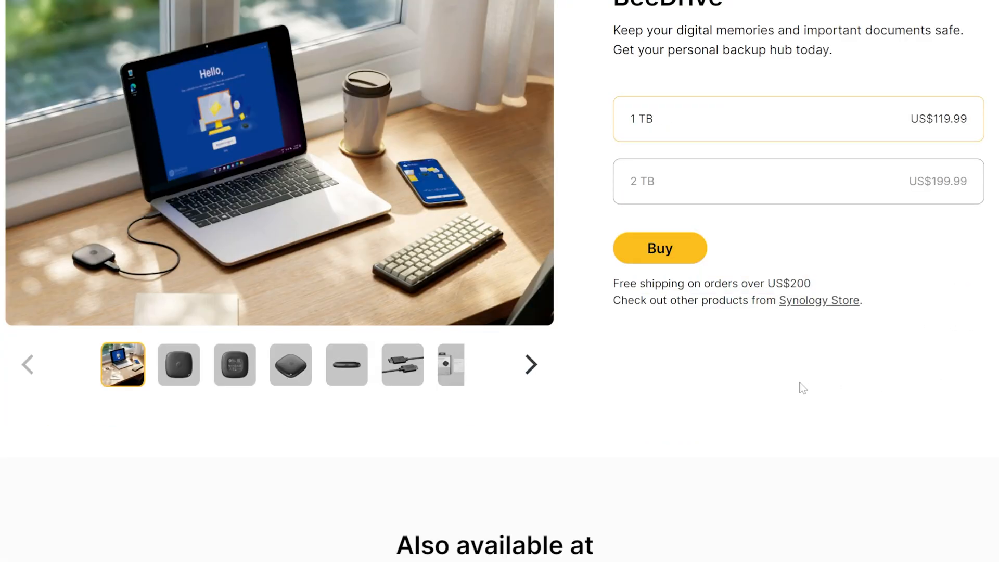
pyautogui.scroll(-3)
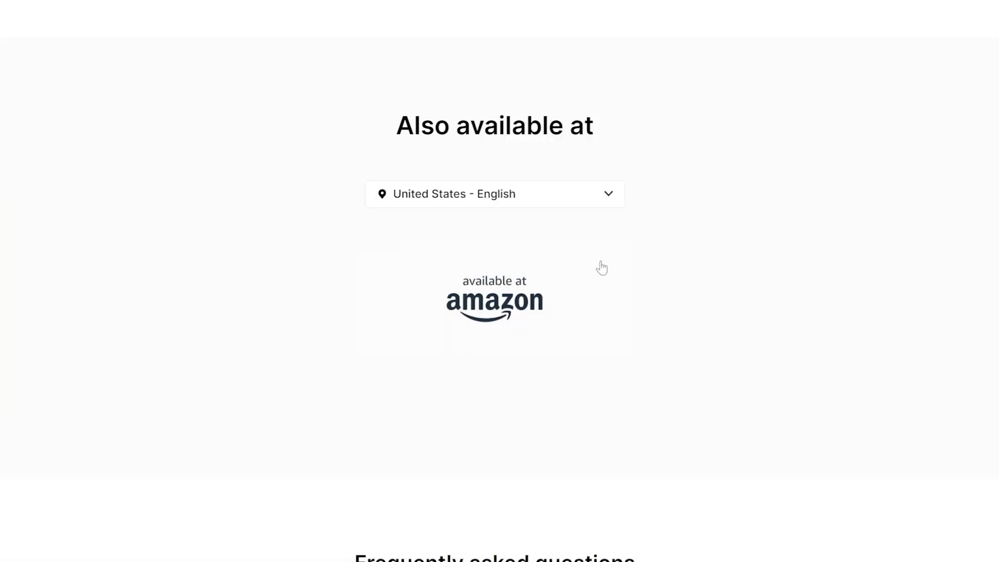
pyautogui.scroll(-3)
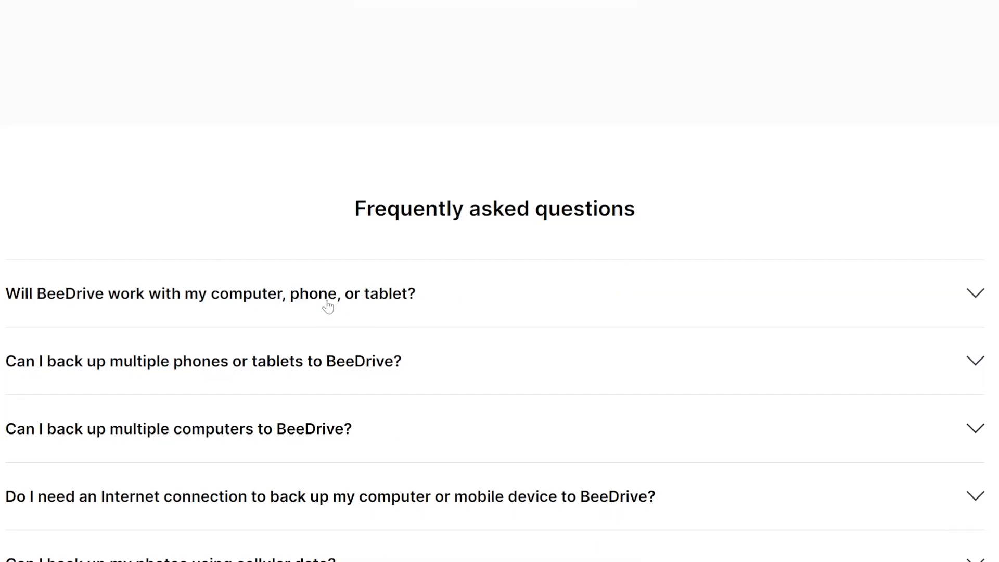
pyautogui.scroll(3)
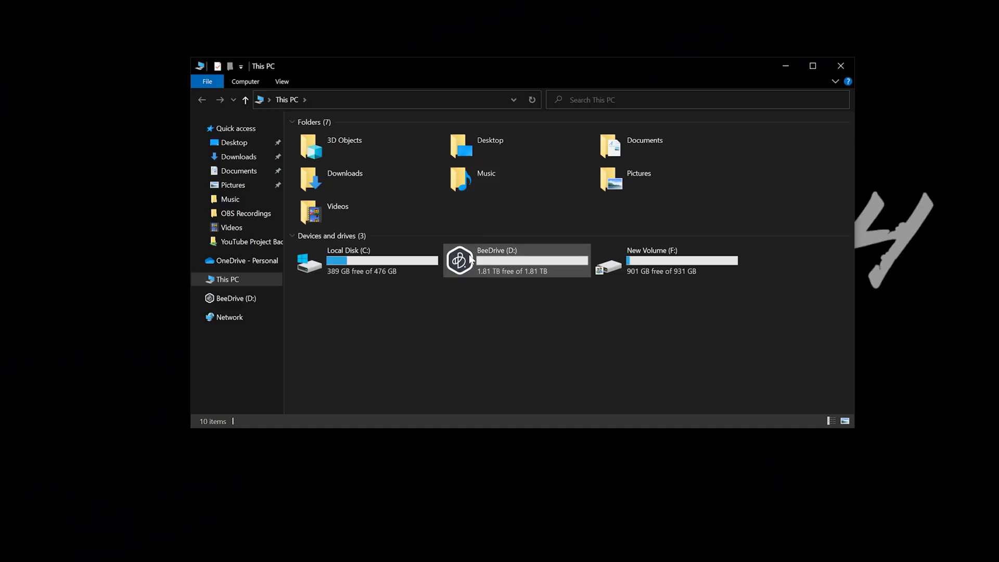
# Open BeeDrive (D:) and select the 19.1 MB BeeDrive online installer
pyautogui.doubleClick(517, 260)
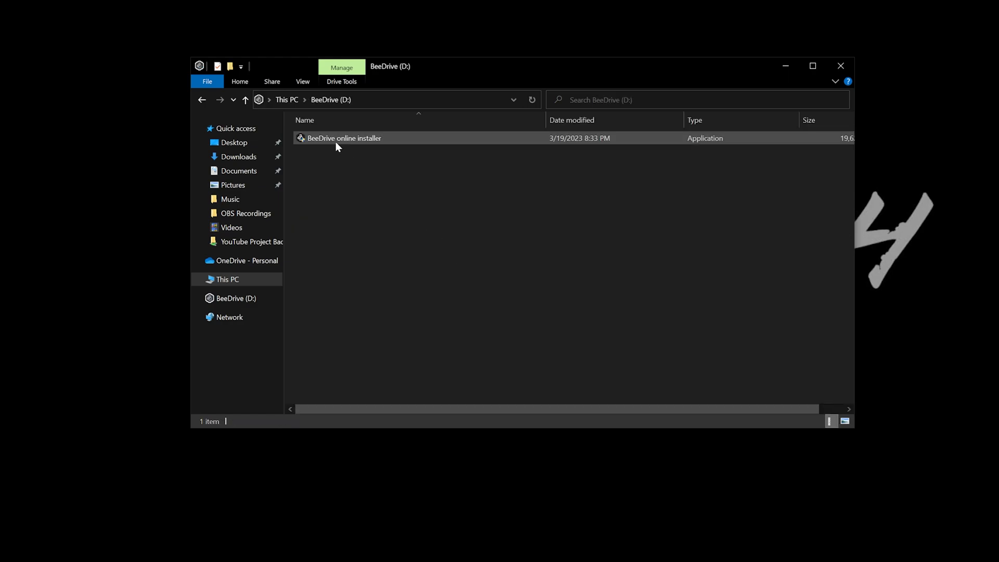
pyautogui.click(344, 138)
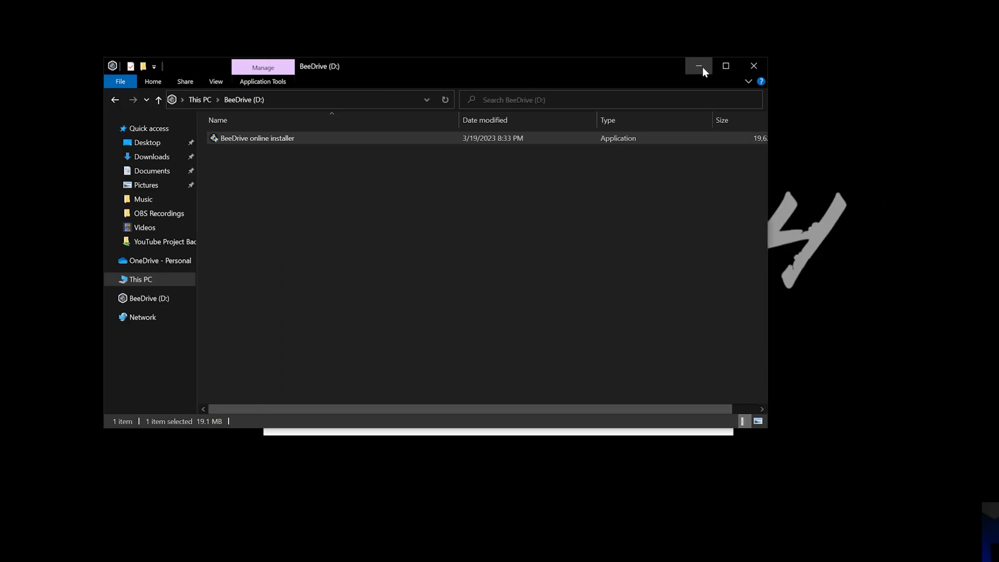
# Run the installer, opting in to anonymous diagnostics and accepting the EULA
pyautogui.doubleClick(257, 139)
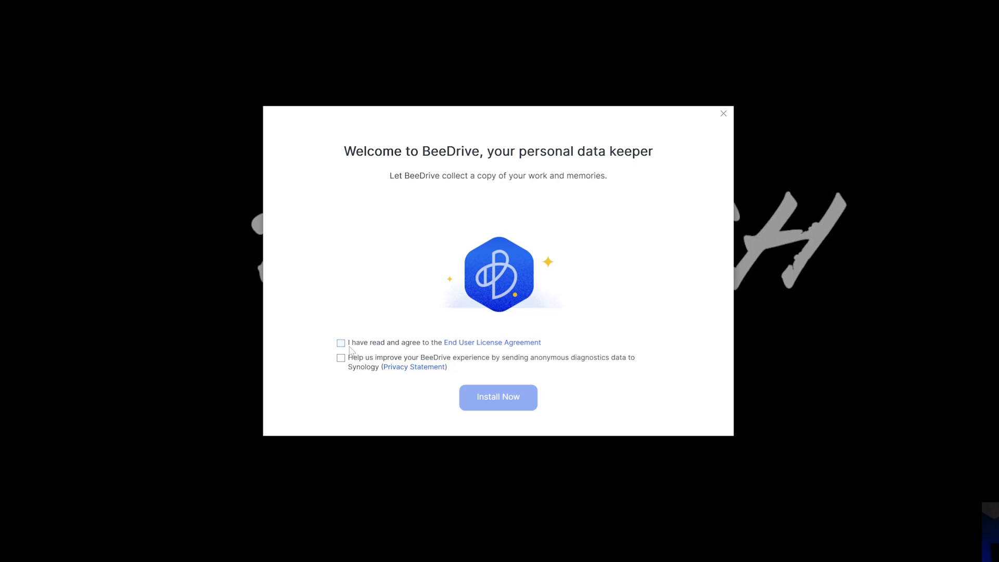
pyautogui.moveTo(475, 349)
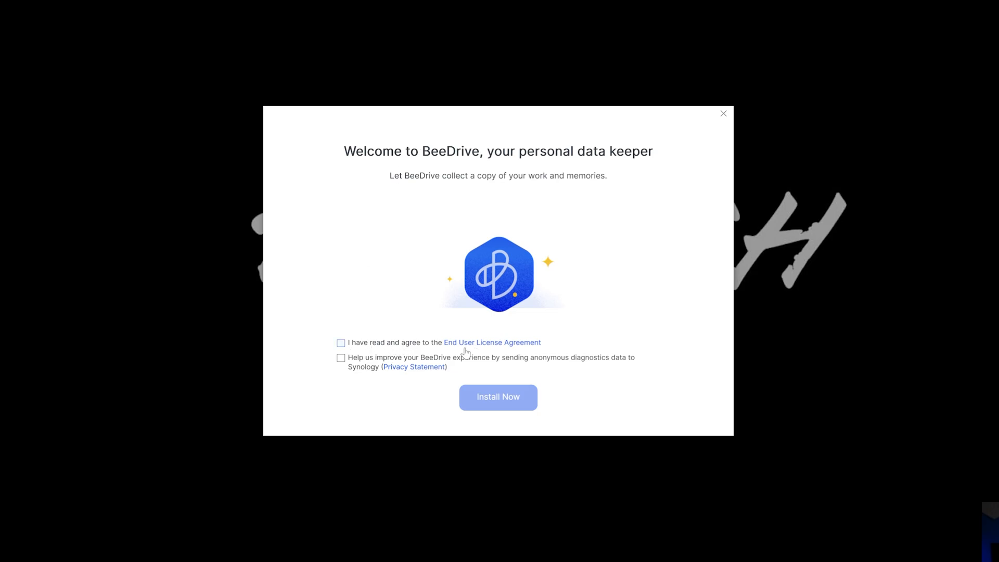
pyautogui.moveTo(465, 352)
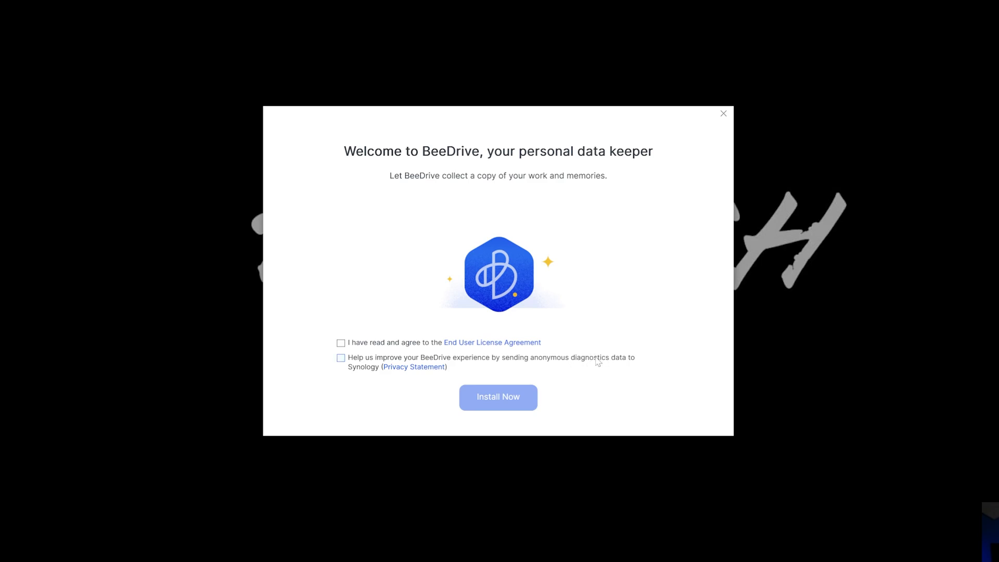
pyautogui.click(341, 358)
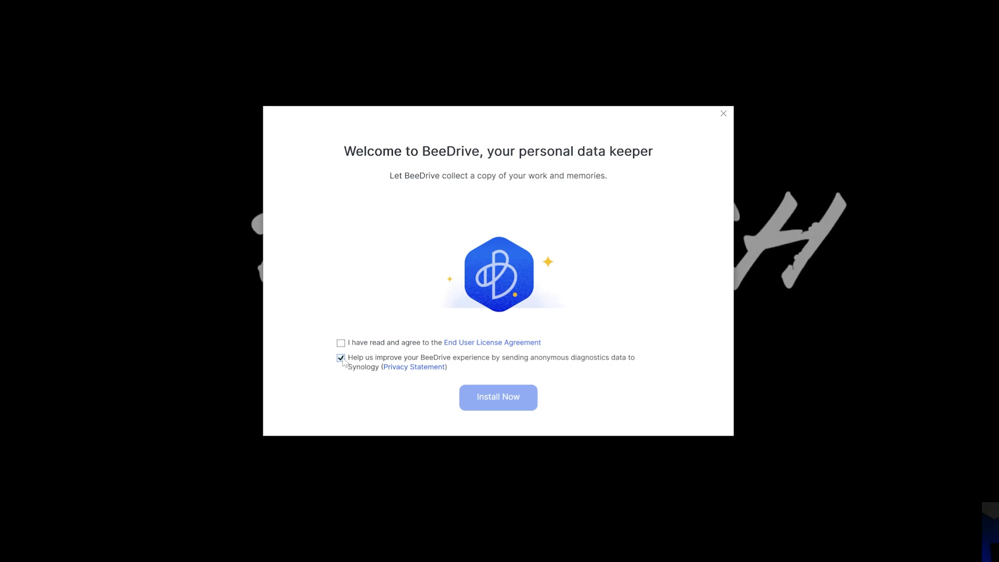
pyautogui.click(499, 397)
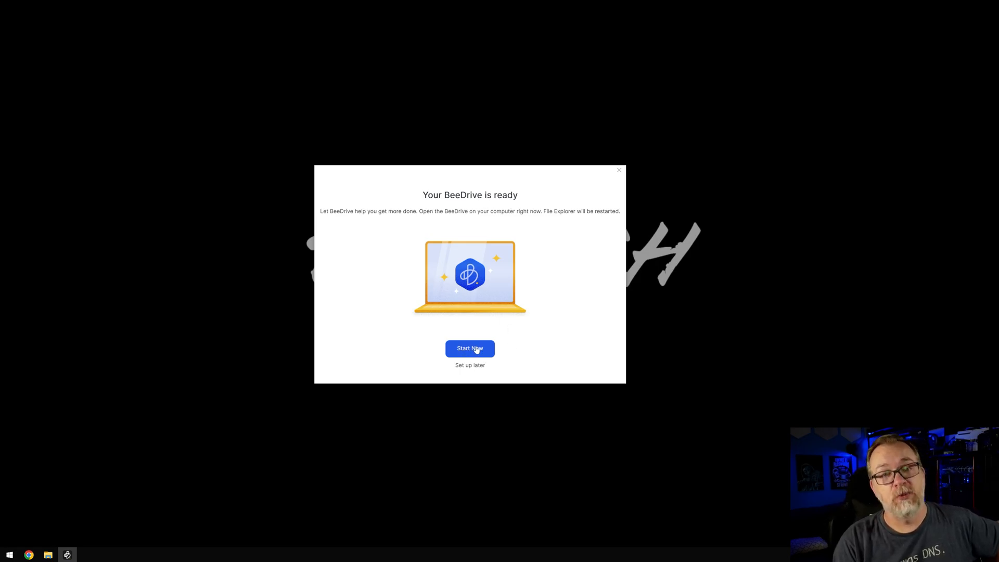
# Start BeeDrive, sign in to the account, and choose Computer Backup as the setup
pyautogui.click(469, 349)
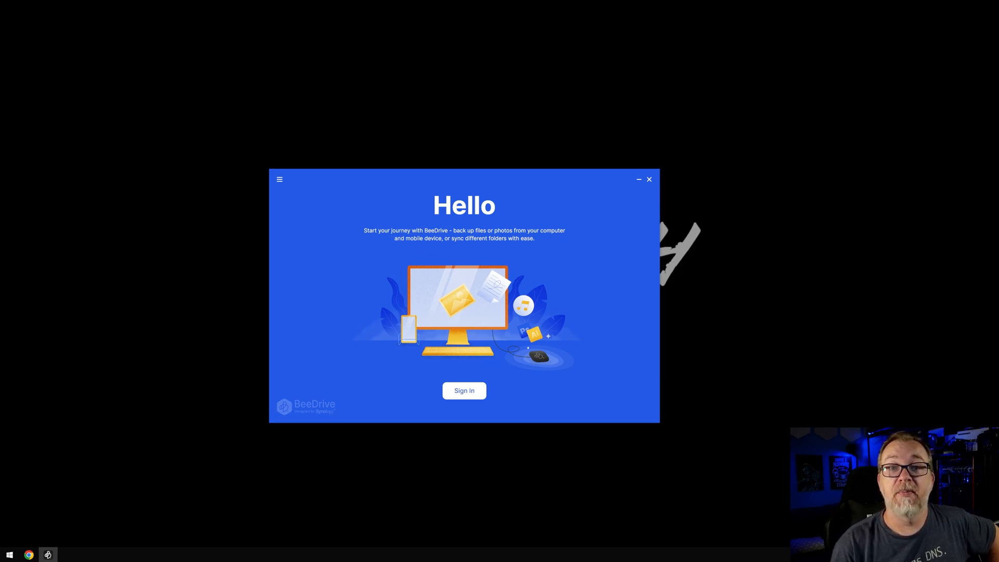
pyautogui.moveTo(448, 246)
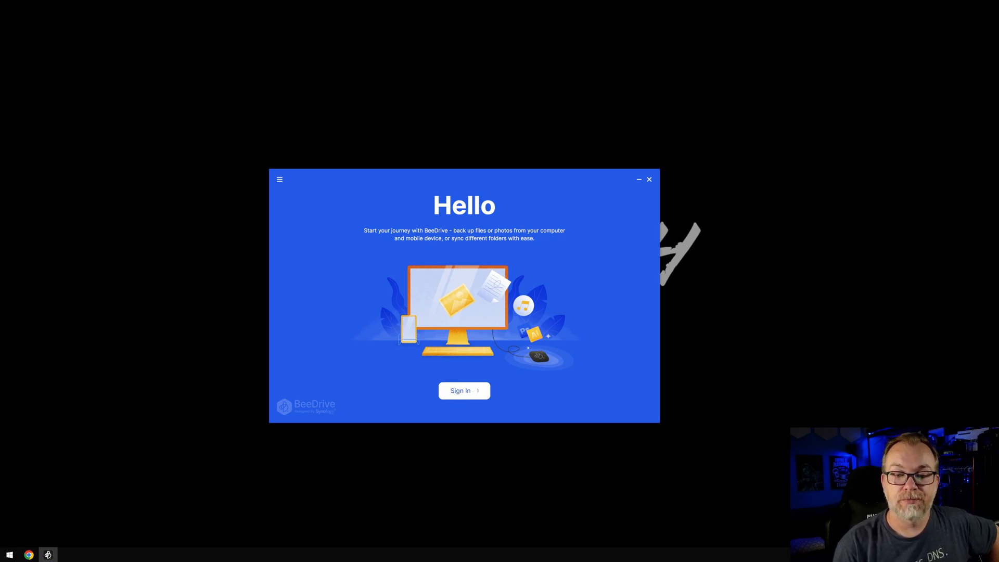
pyautogui.click(464, 391)
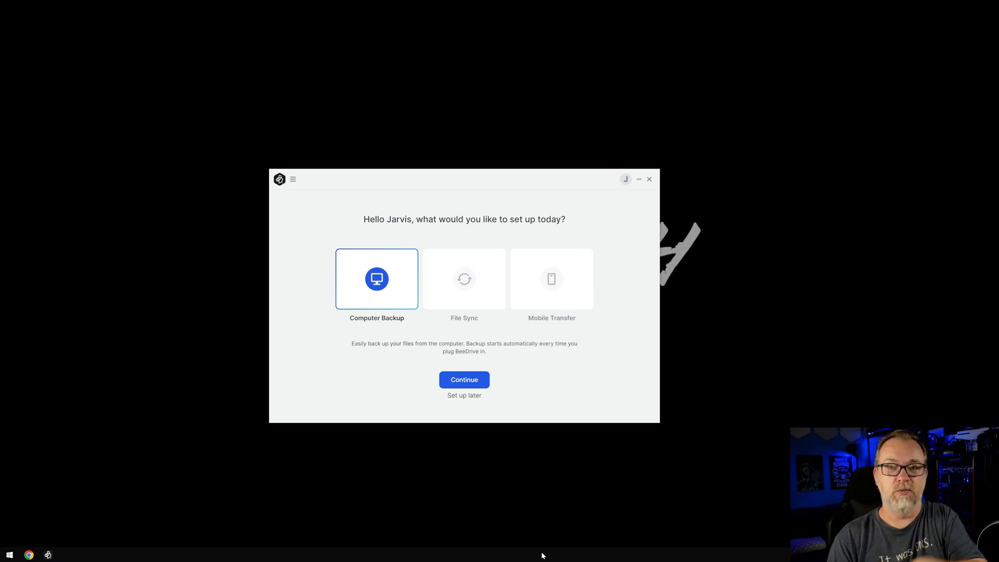
pyautogui.moveTo(420, 255)
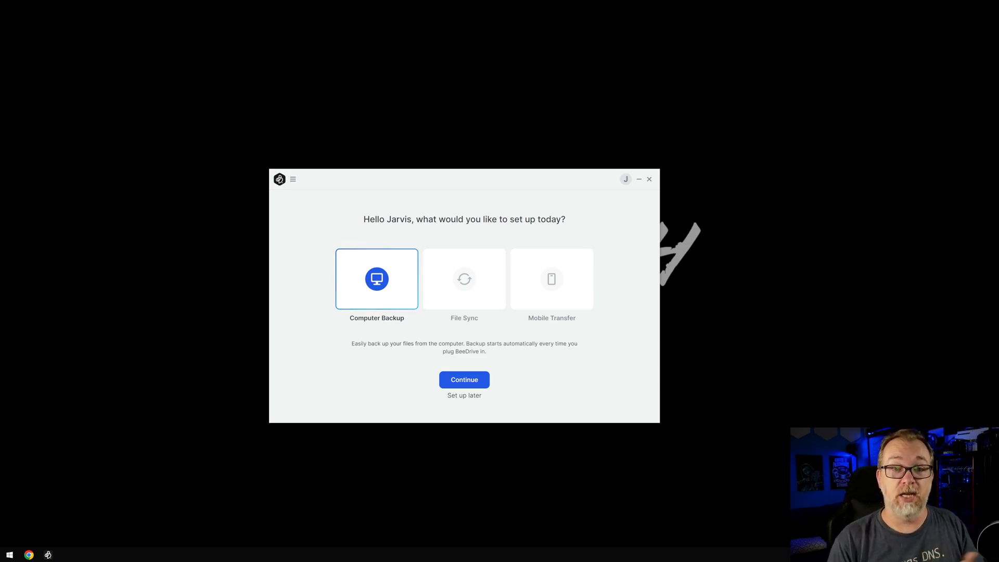
pyautogui.moveTo(476, 342)
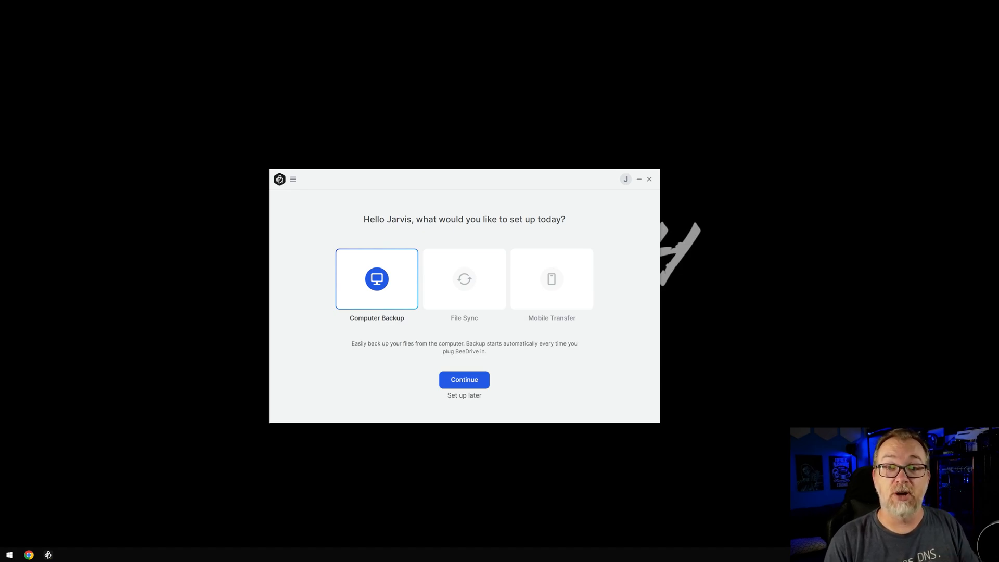
pyautogui.click(463, 279)
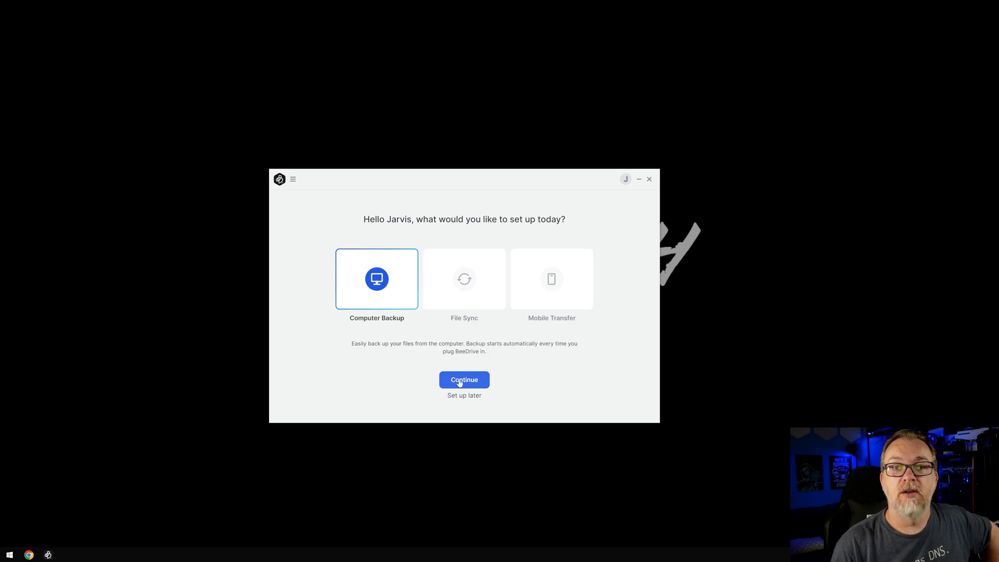
# Keep the Default six folders (Desktop, Music, Documents, Pictures, Downloads, Videos) for D:\PC Backup
pyautogui.click(463, 380)
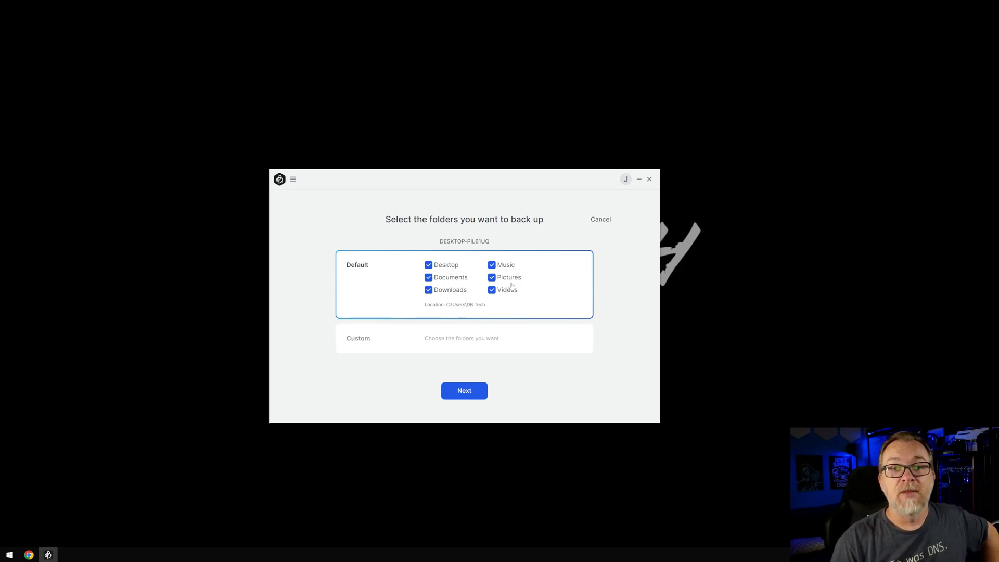
pyautogui.click(463, 338)
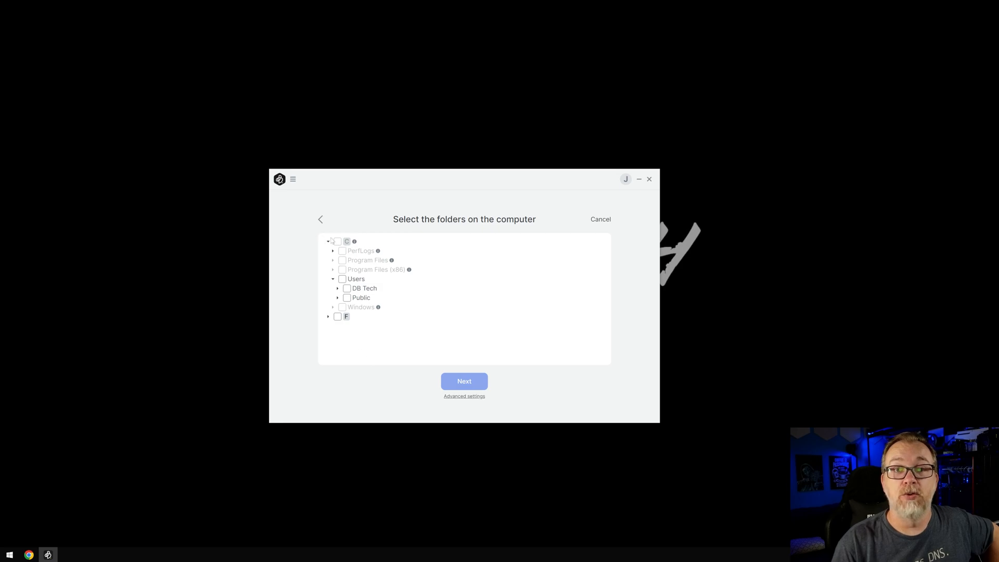
pyautogui.click(322, 219)
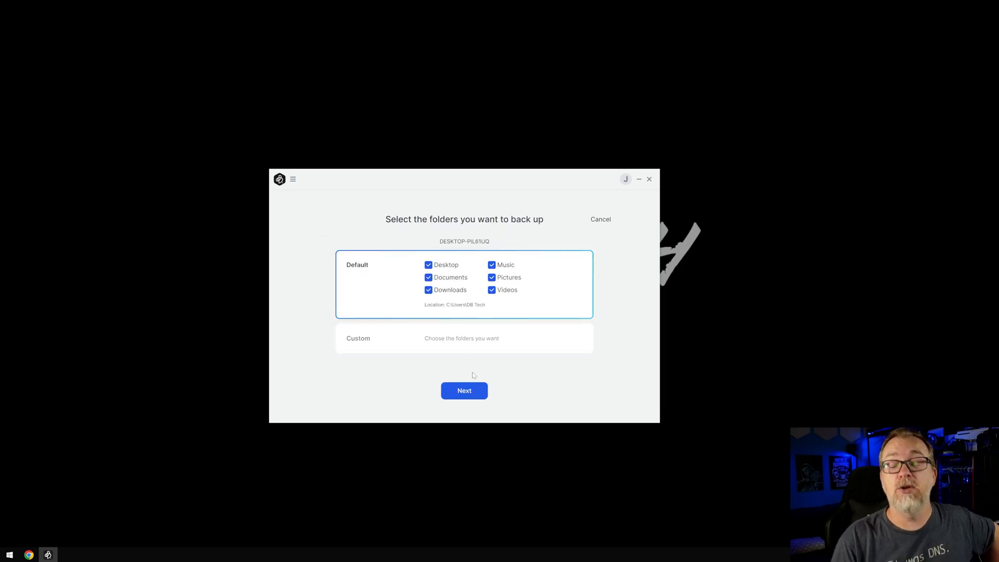
pyautogui.click(463, 391)
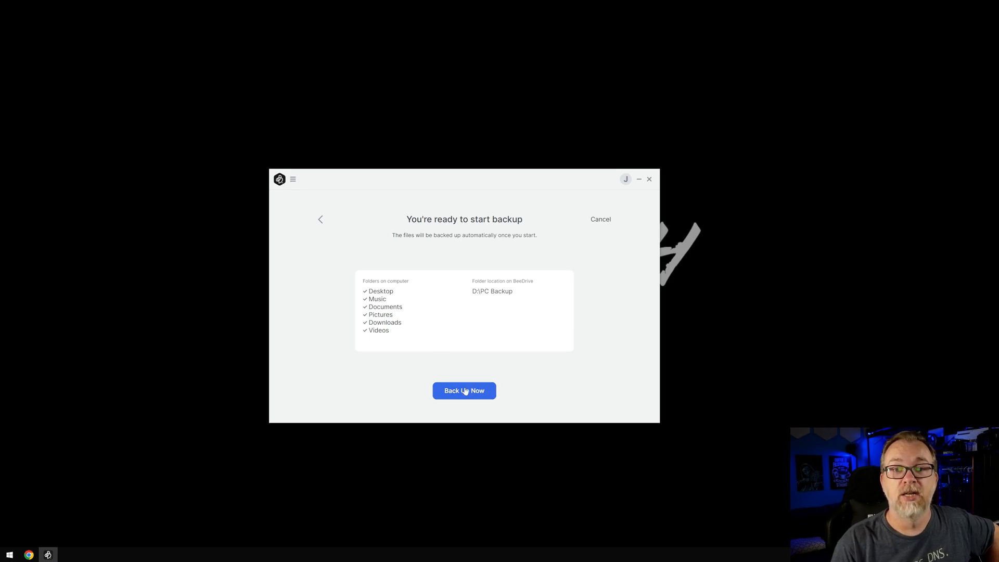
# Run Back Up Now, dismiss the Progress tip, and view Computer Backup showing Complete
pyautogui.click(464, 391)
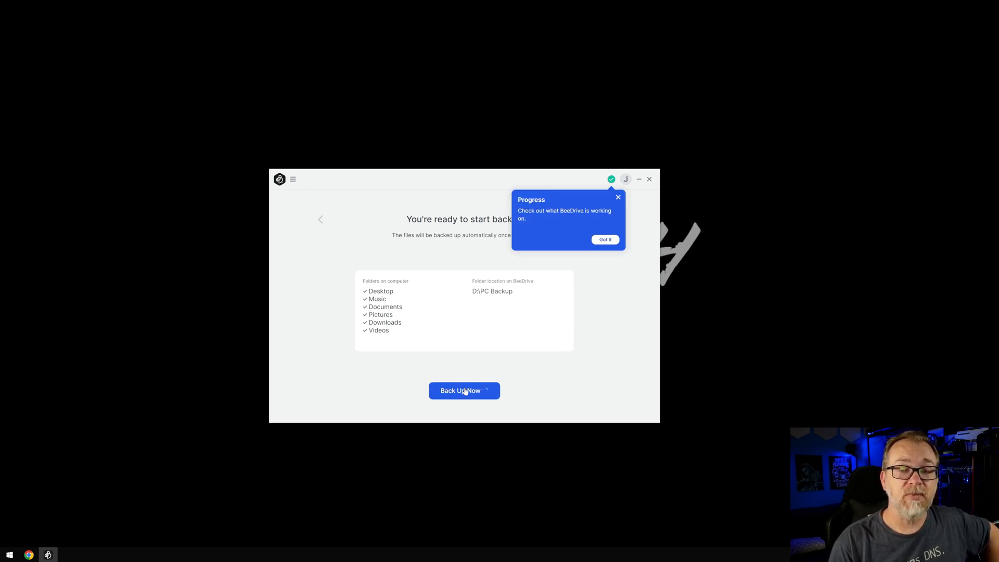
pyautogui.click(464, 390)
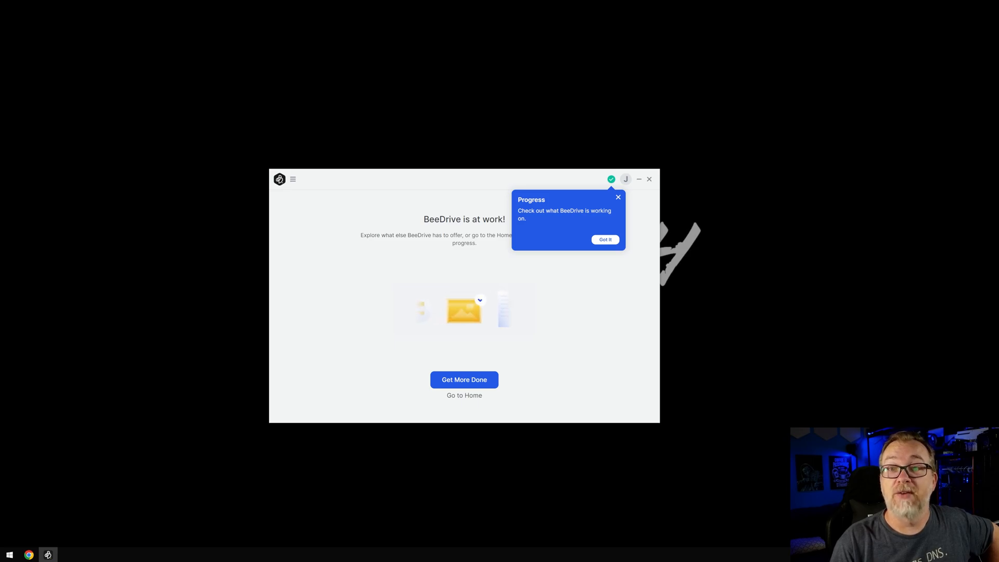
pyautogui.click(605, 239)
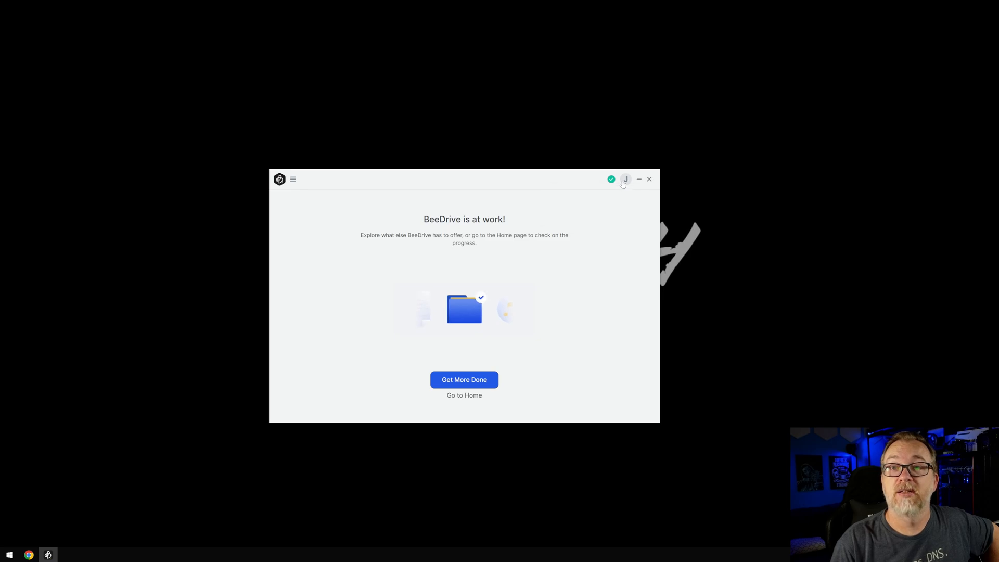
pyautogui.click(611, 179)
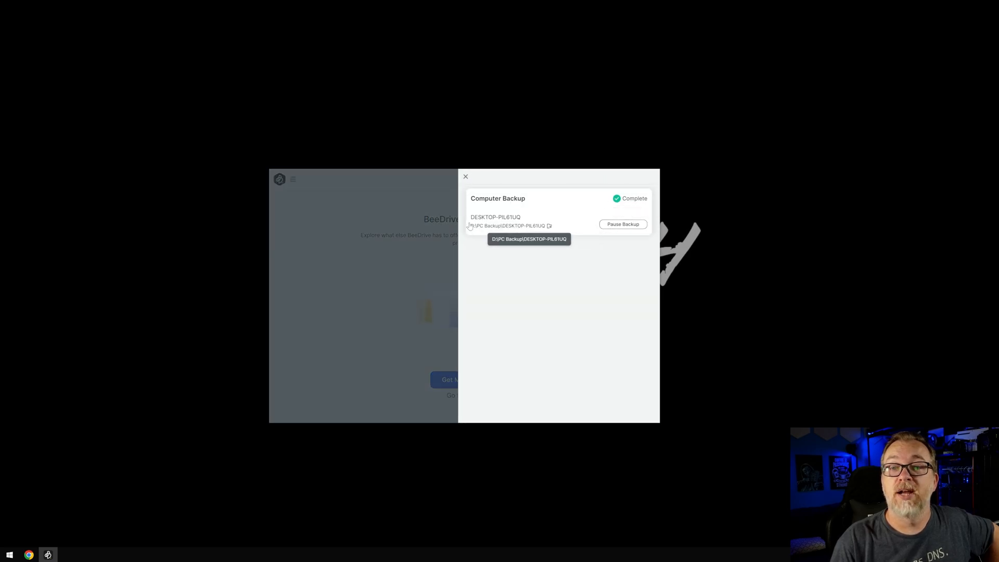
pyautogui.moveTo(503, 246)
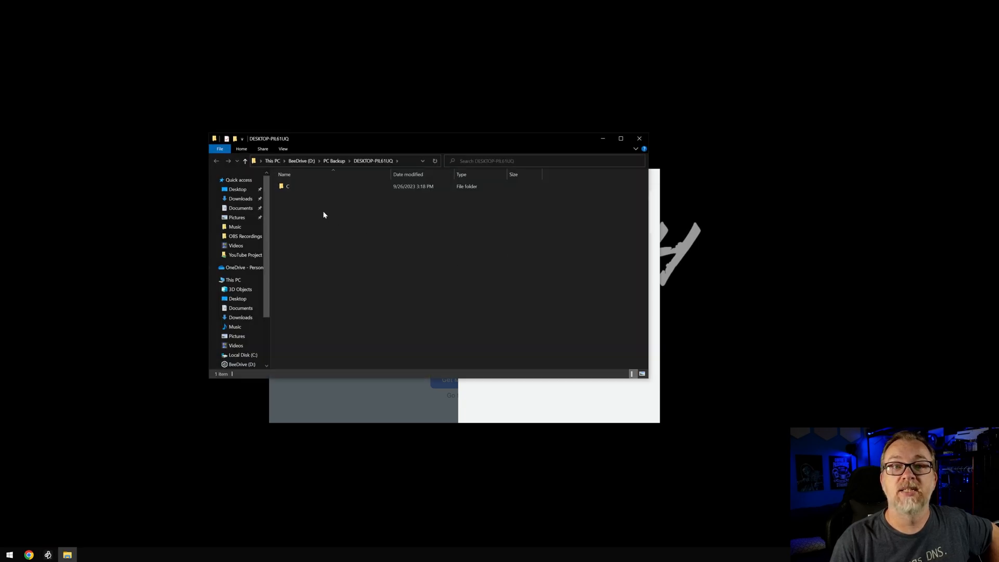
# Compare the backed-up C > Users > DB Tech > Downloads folder with the PC's own Downloads
pyautogui.doubleClick(287, 187)
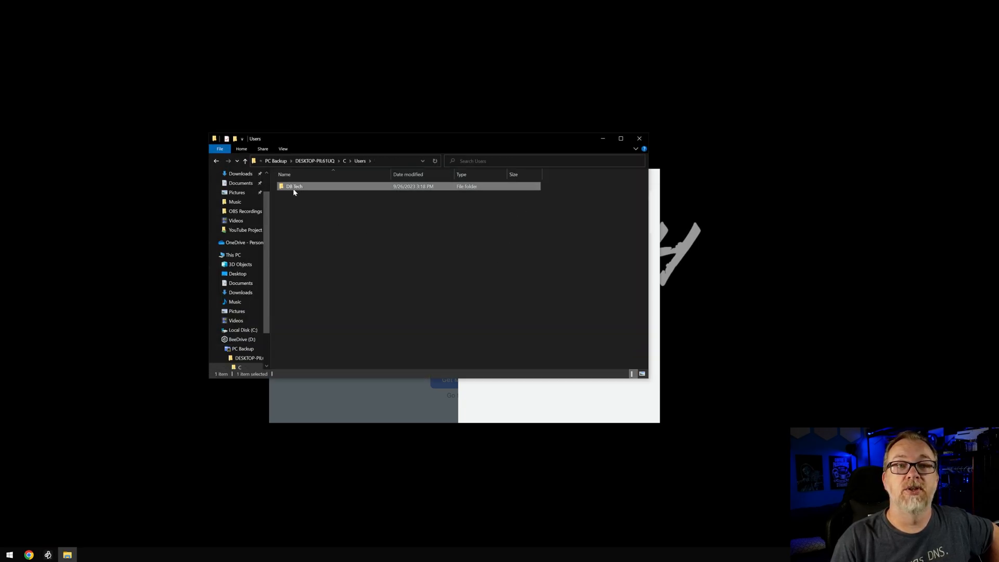
pyautogui.doubleClick(294, 186)
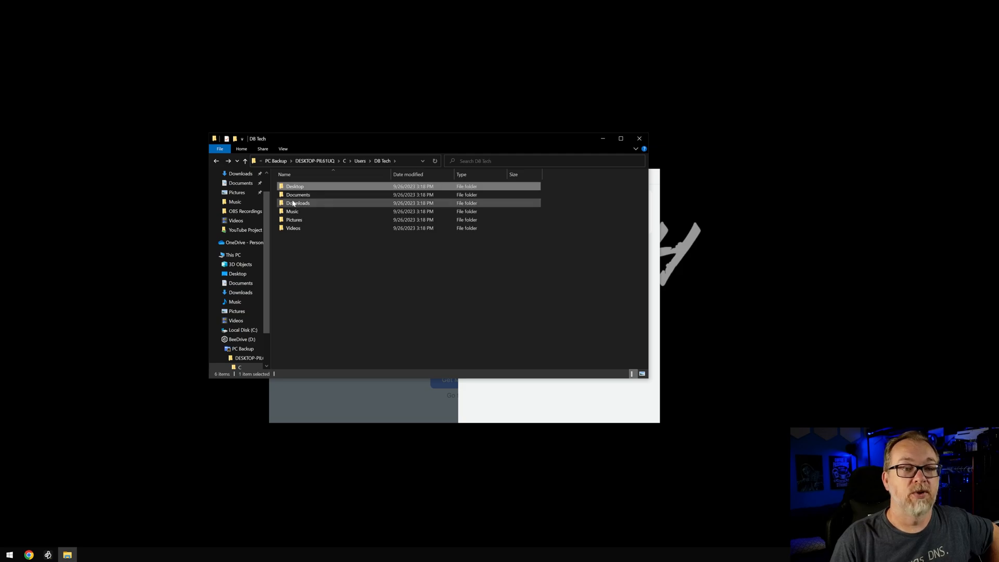
pyautogui.doubleClick(298, 203)
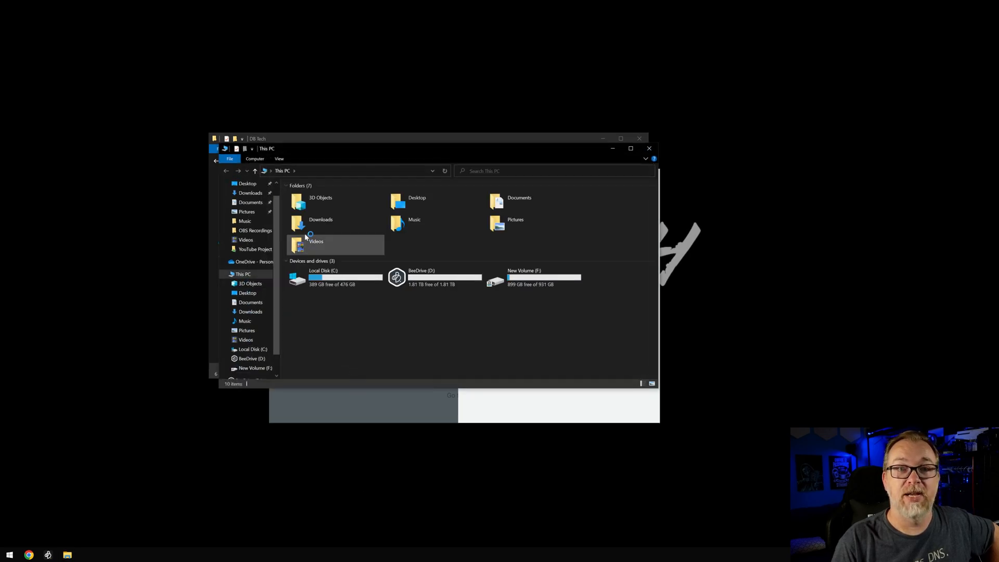
pyautogui.doubleClick(320, 219)
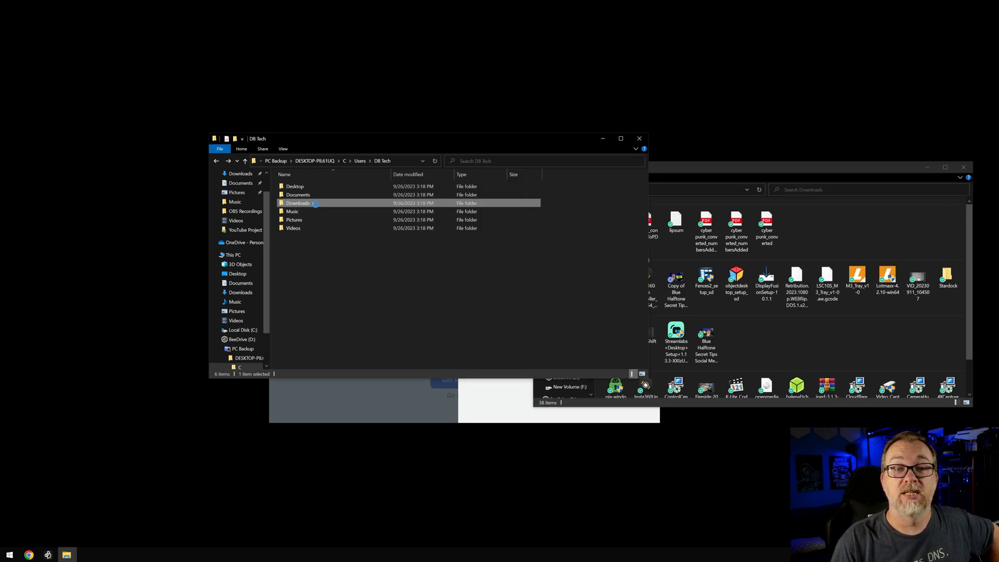
pyautogui.doubleClick(298, 202)
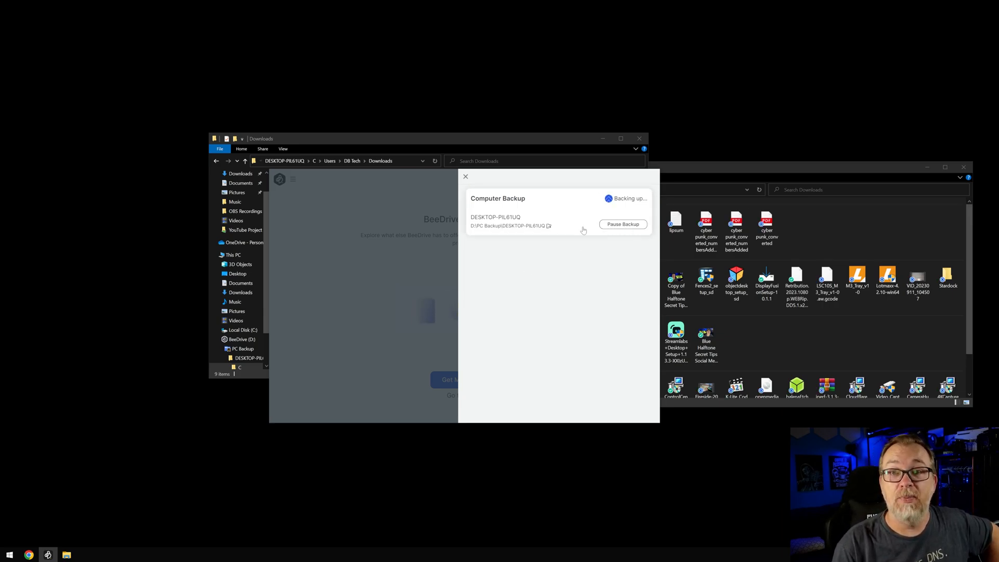
pyautogui.moveTo(616, 236)
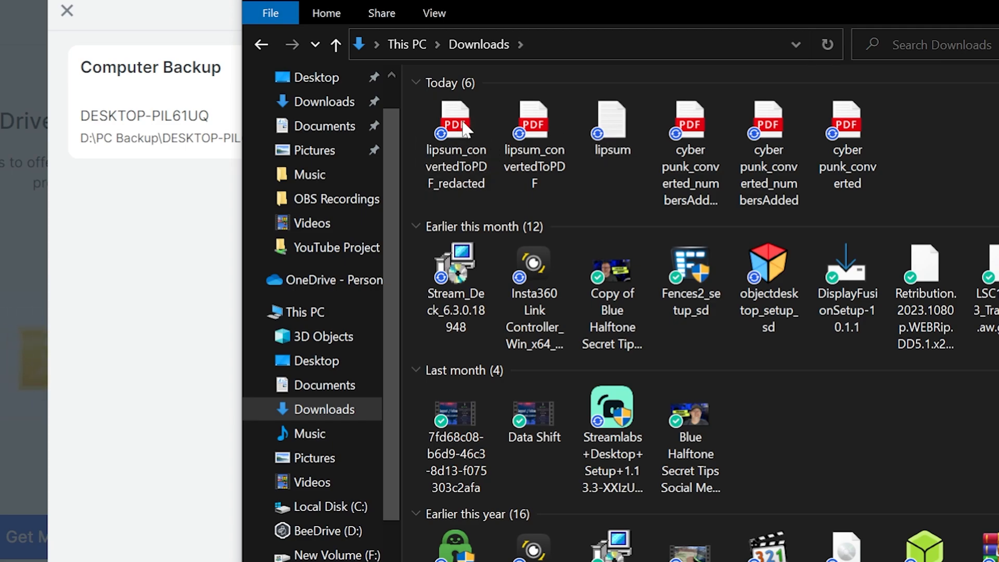
# Select the lipsum_convertedToPDF_redacted file, then view Desktop, Documents, Music and Pictures in turn
pyautogui.click(455, 128)
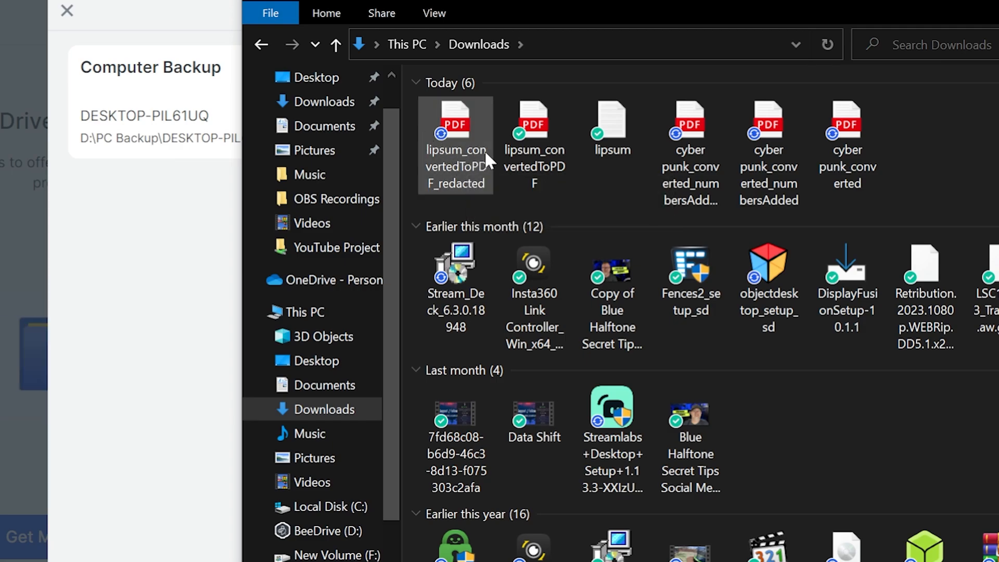
pyautogui.moveTo(535, 127)
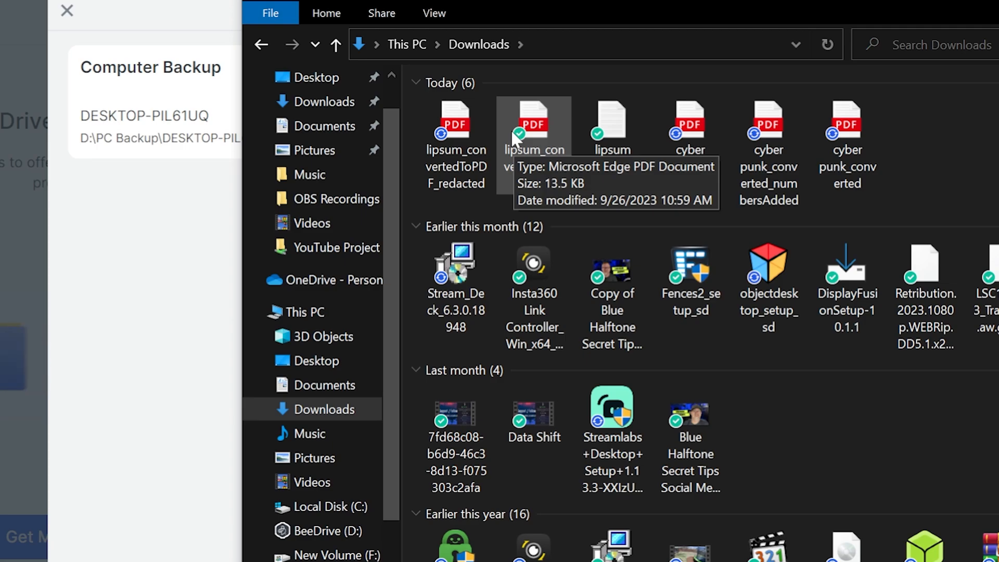
pyautogui.scroll(-3)
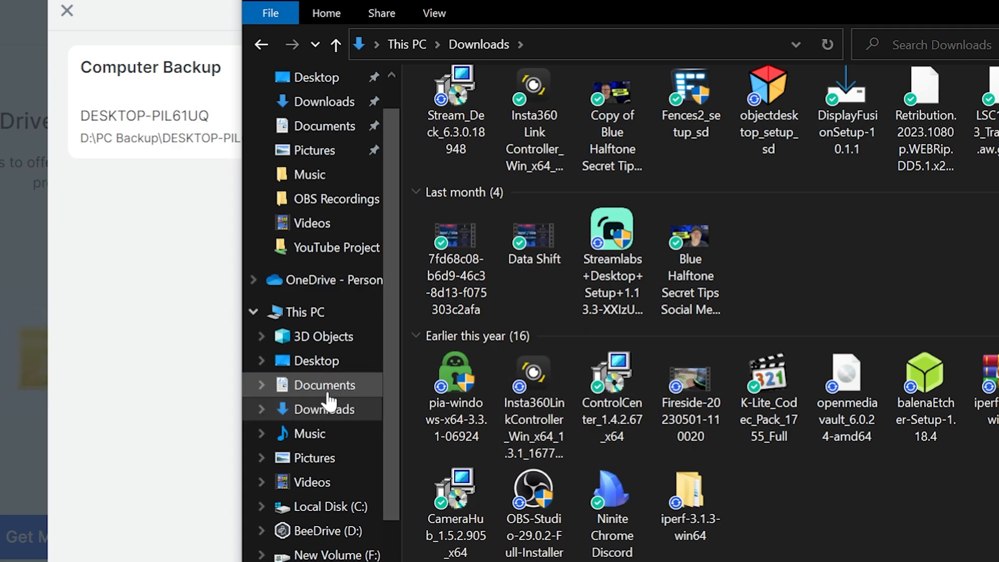
pyautogui.click(313, 361)
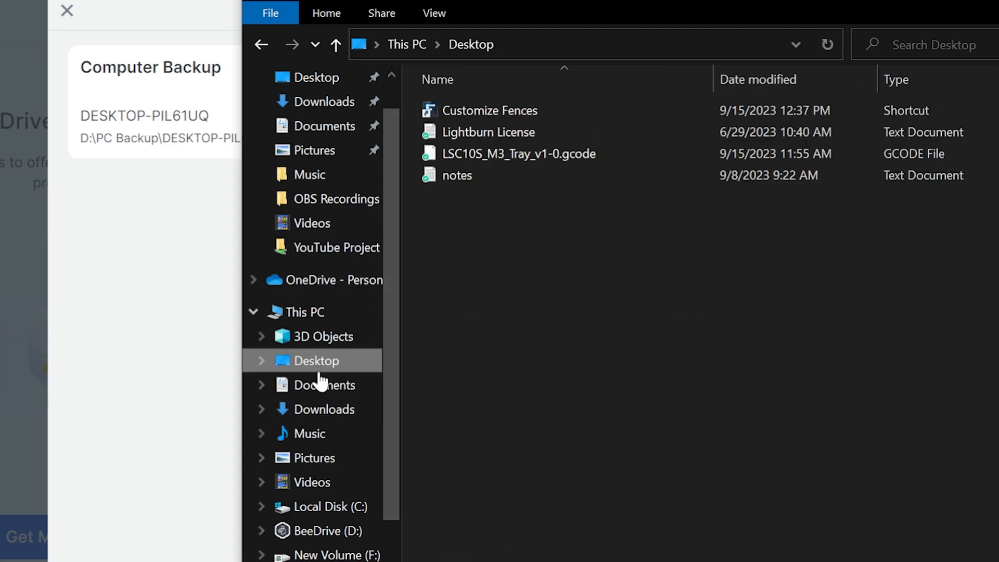
pyautogui.click(489, 110)
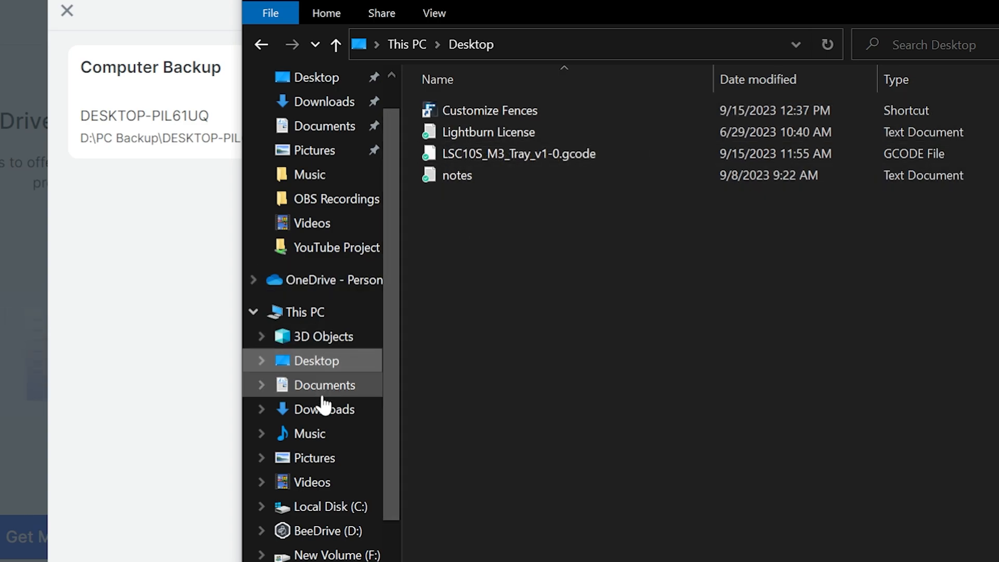
pyautogui.click(325, 385)
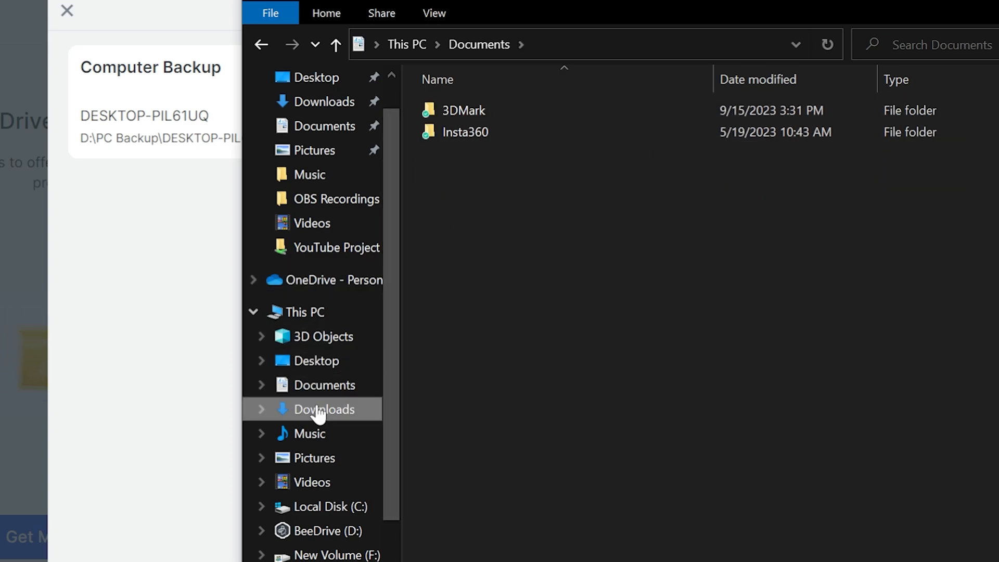
pyautogui.click(310, 434)
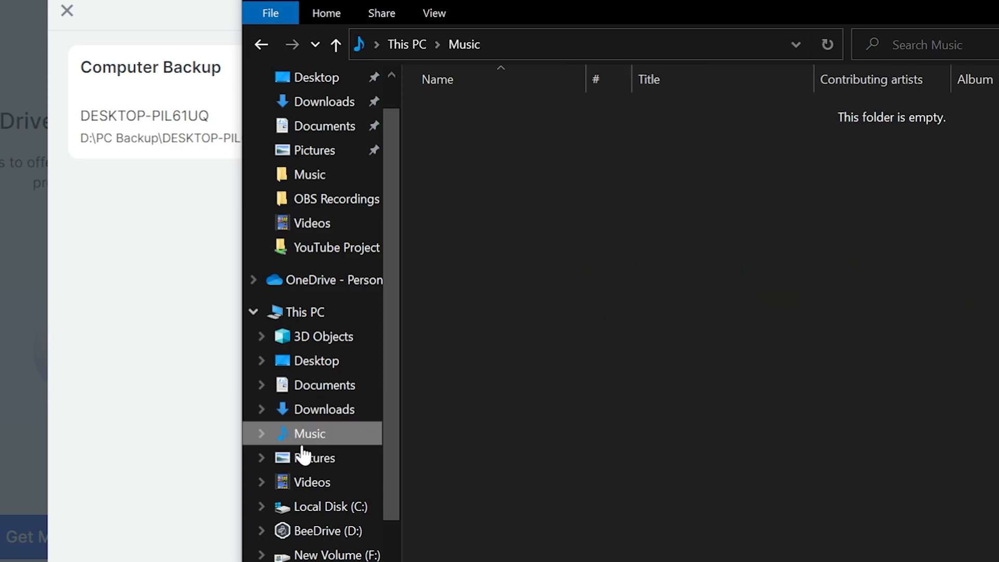
pyautogui.click(315, 457)
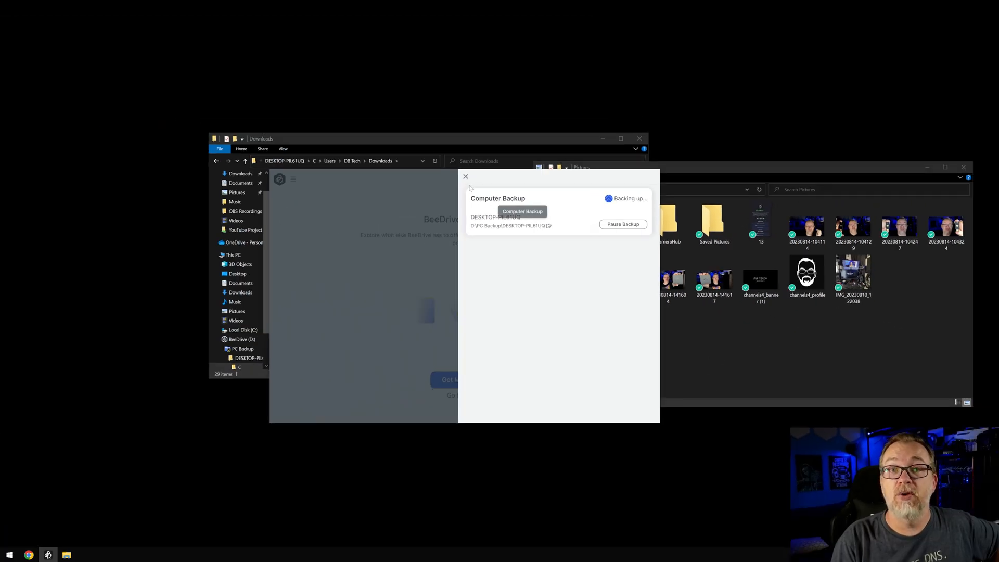
# Close the backup details, reopen them to confirm Complete, then close them again
pyautogui.click(465, 176)
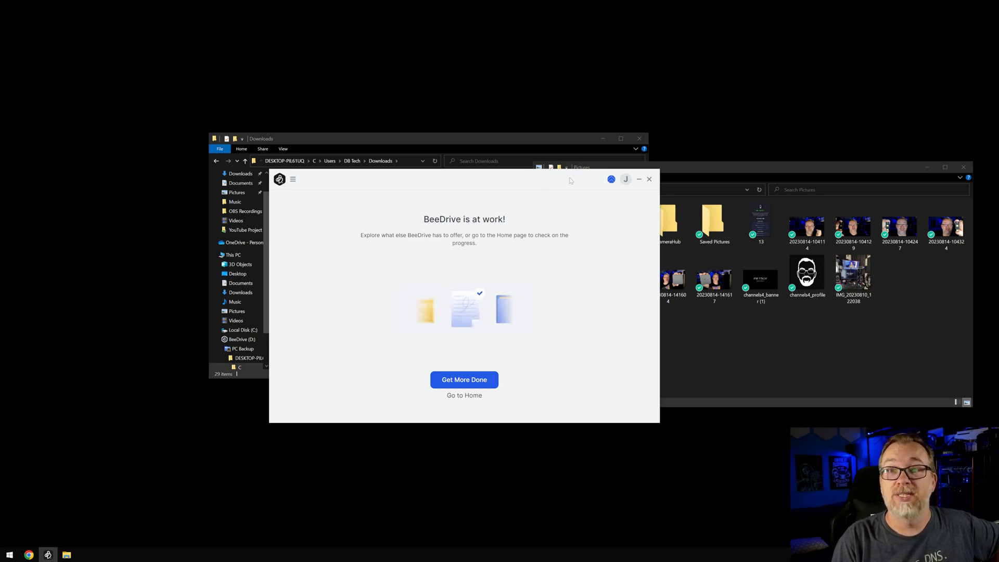
pyautogui.click(611, 179)
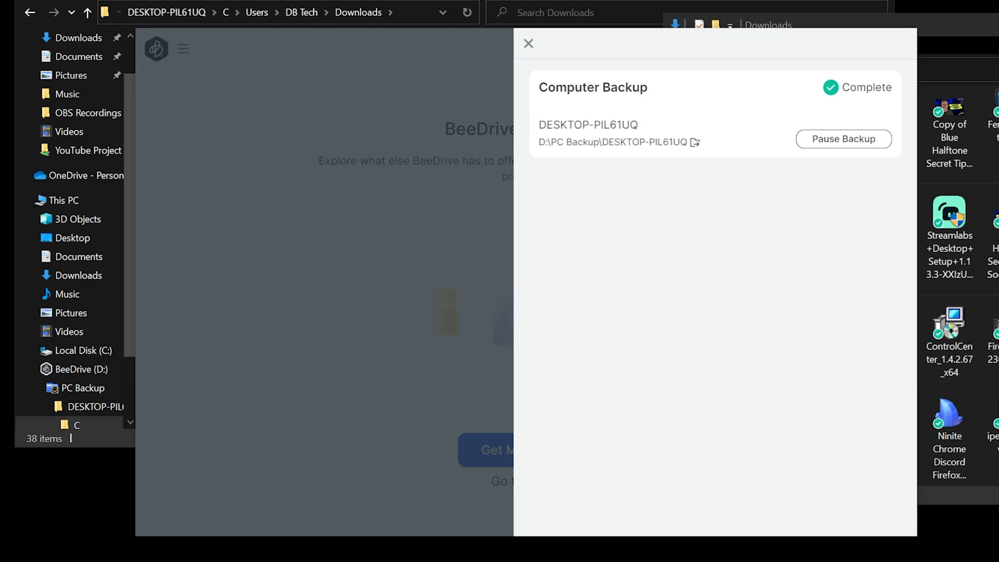
pyautogui.moveTo(744, 152)
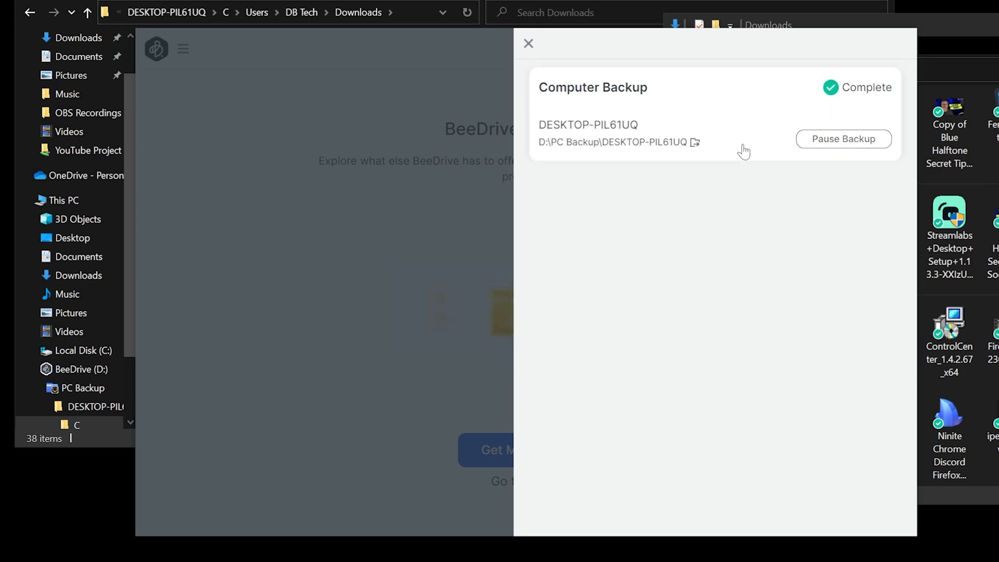
pyautogui.click(528, 43)
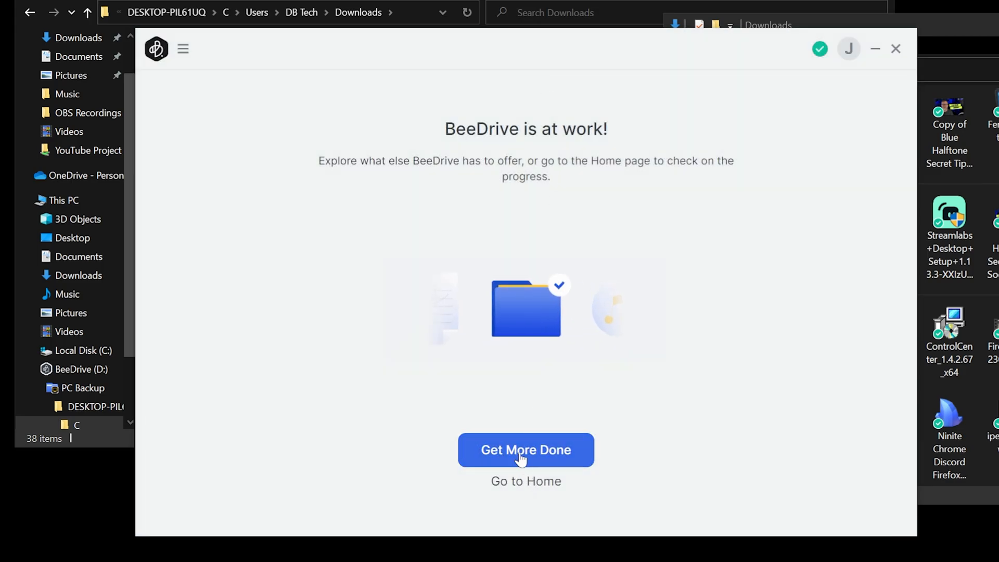
# Choose the Mobile Transfer tile under Get More Done and continue to the QR pairing page
pyautogui.click(525, 449)
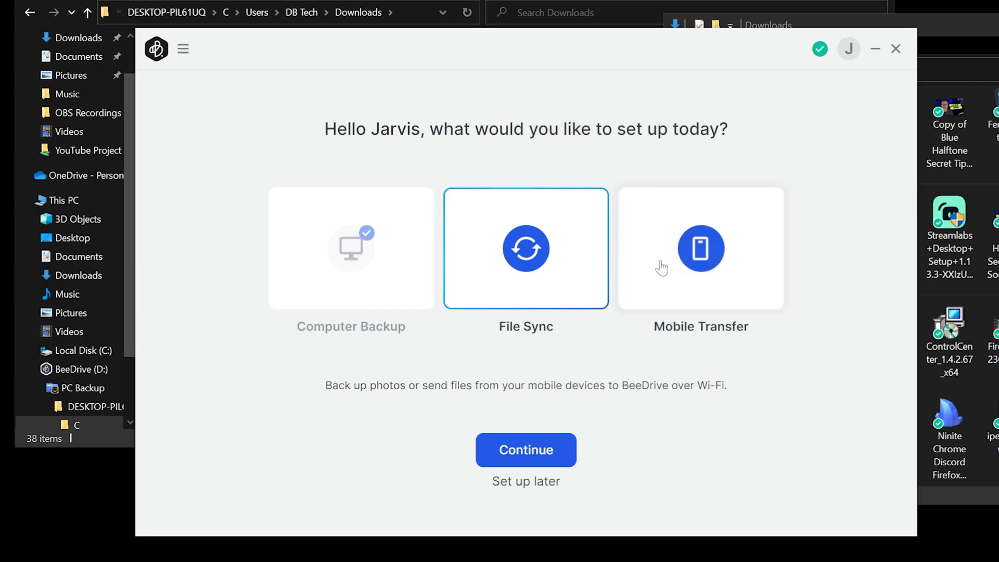
pyautogui.click(700, 247)
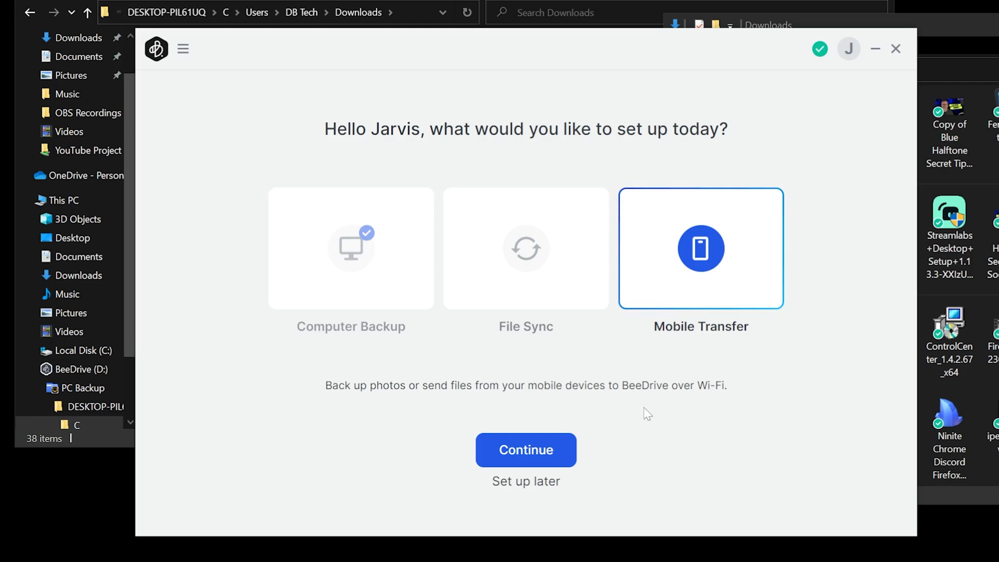
pyautogui.click(525, 450)
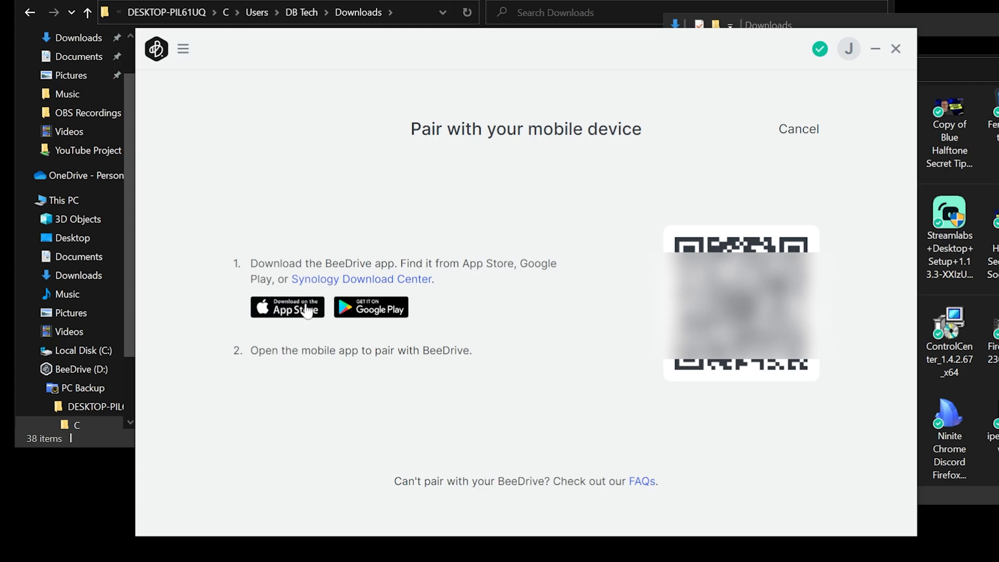
pyautogui.moveTo(370, 317)
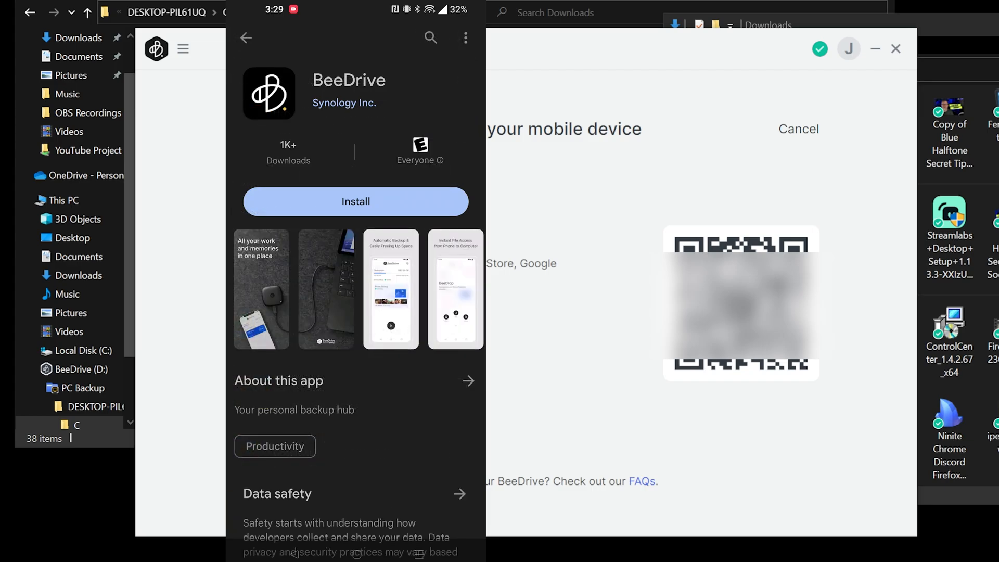
# Install BeeDrive from Google Play, decline Play Pass, and accept the app's privacy notice
pyautogui.click(355, 201)
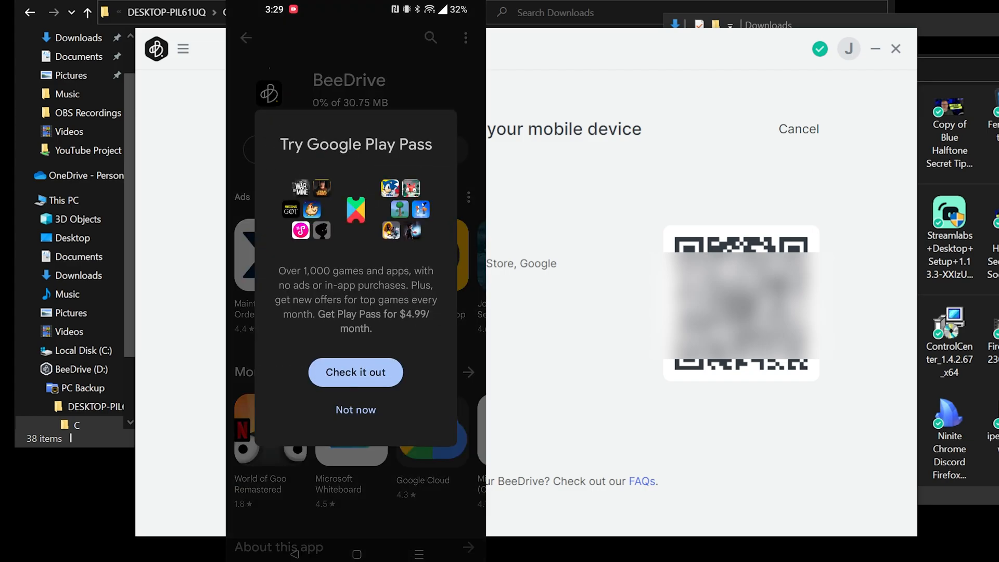
pyautogui.click(356, 409)
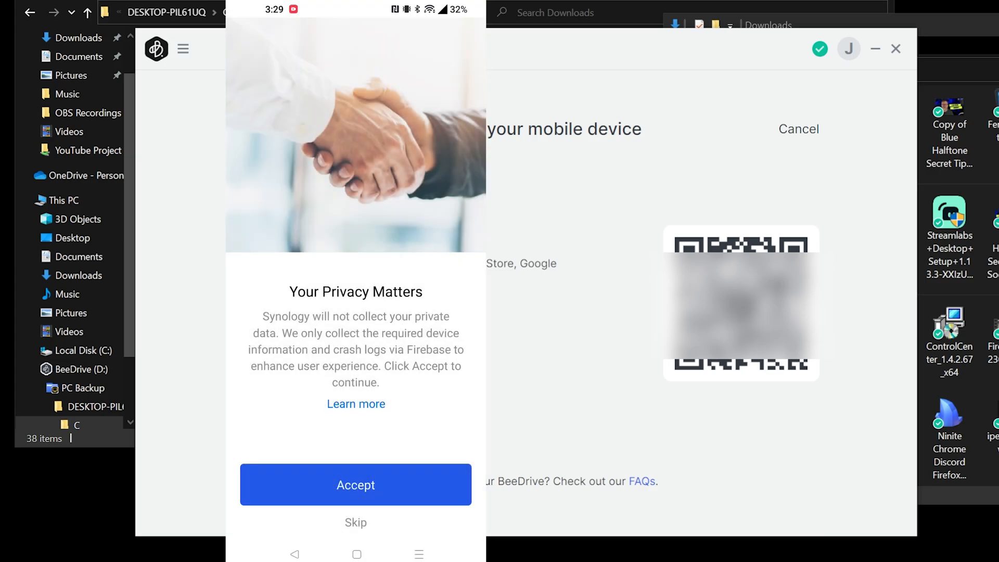
pyautogui.click(355, 485)
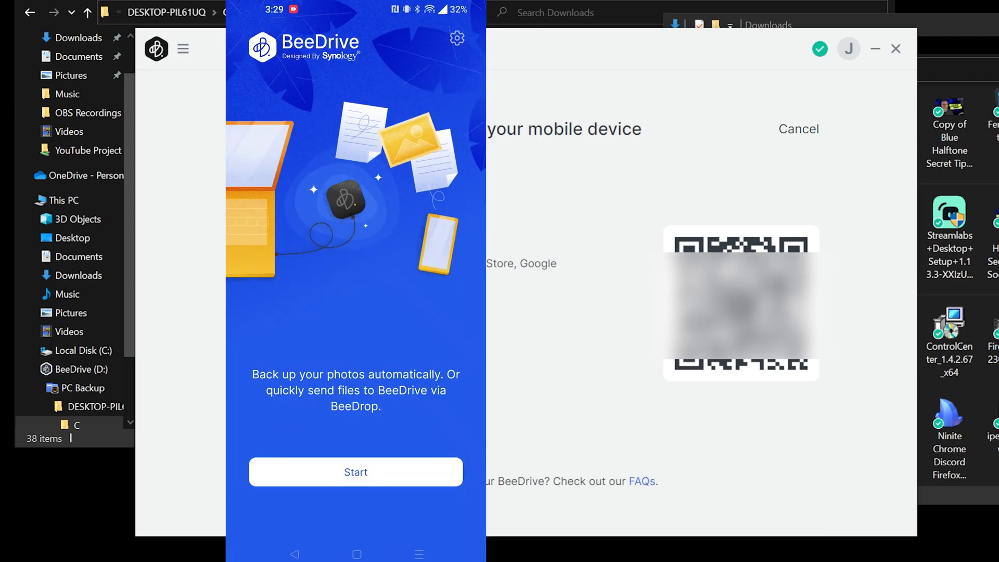
pyautogui.click(356, 471)
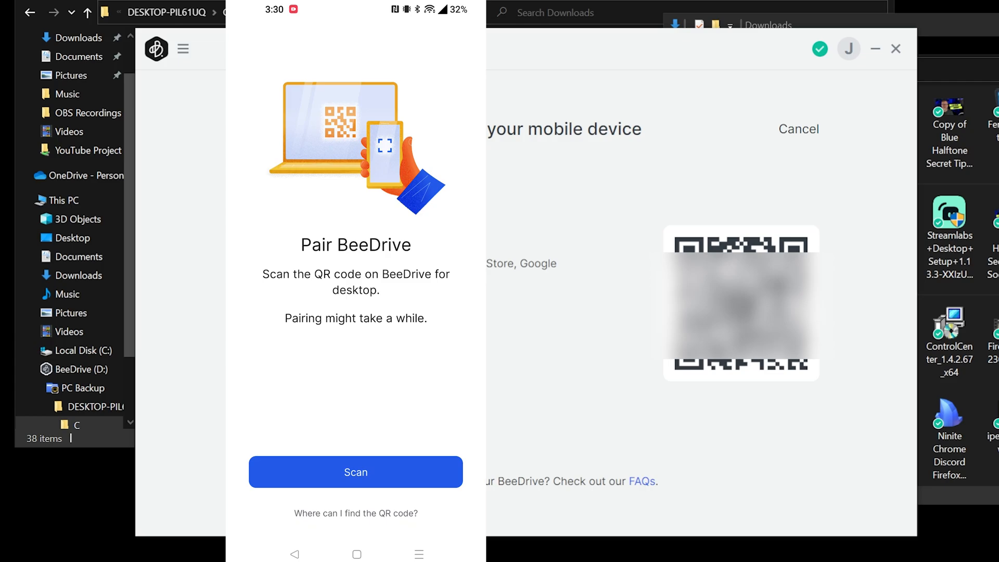
# Allow camera access, scan the desktop QR code, and start the photo backup
pyautogui.click(355, 472)
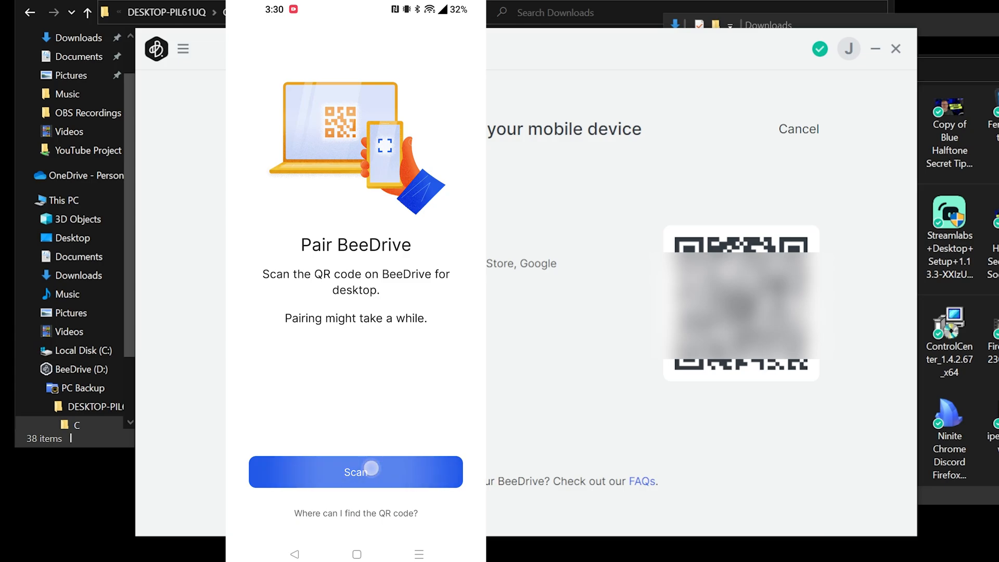
pyautogui.click(356, 471)
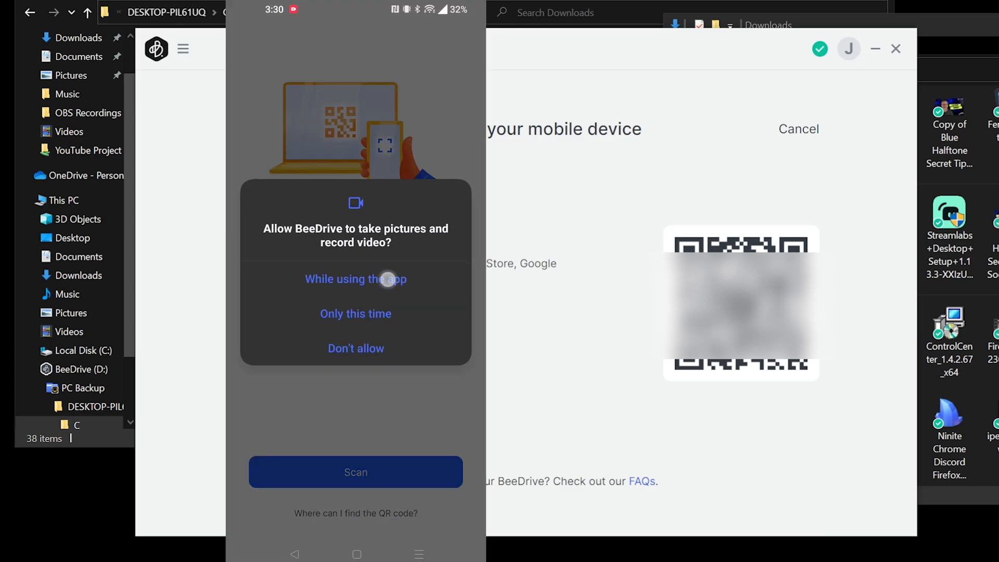
pyautogui.click(355, 279)
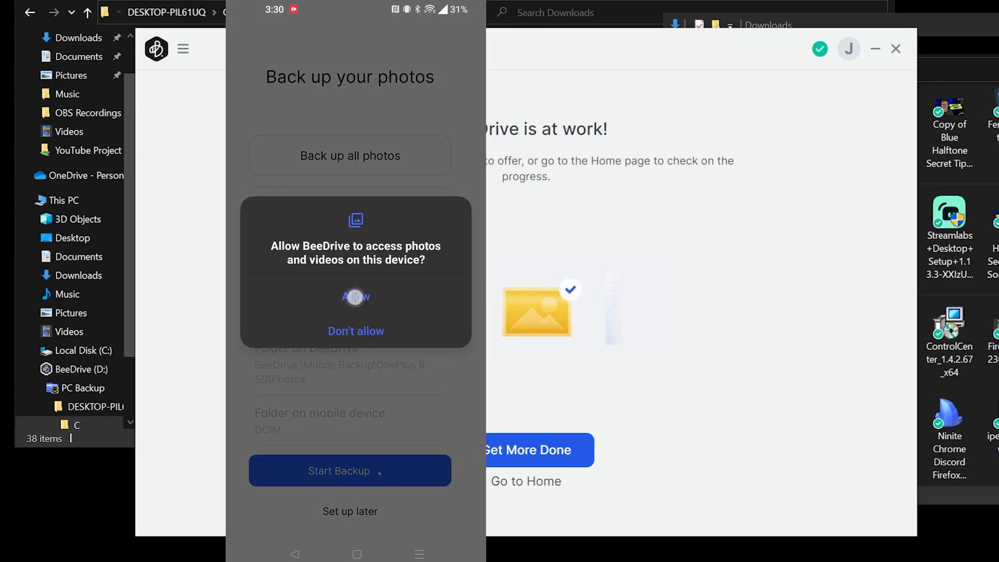
# Grant photo access, accept the battery optimization notice, and allow always-on background running
pyautogui.click(355, 296)
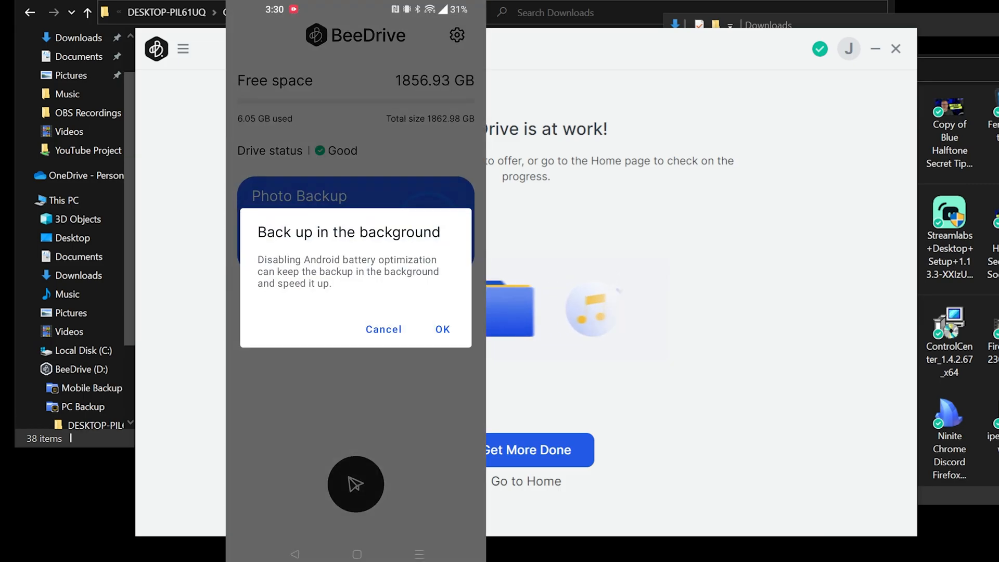
pyautogui.click(443, 329)
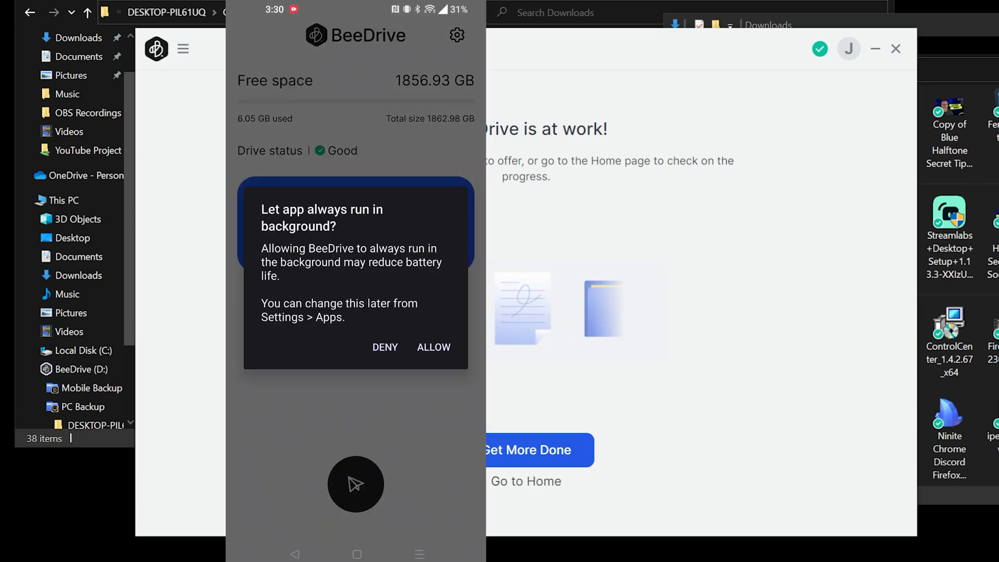
pyautogui.click(433, 347)
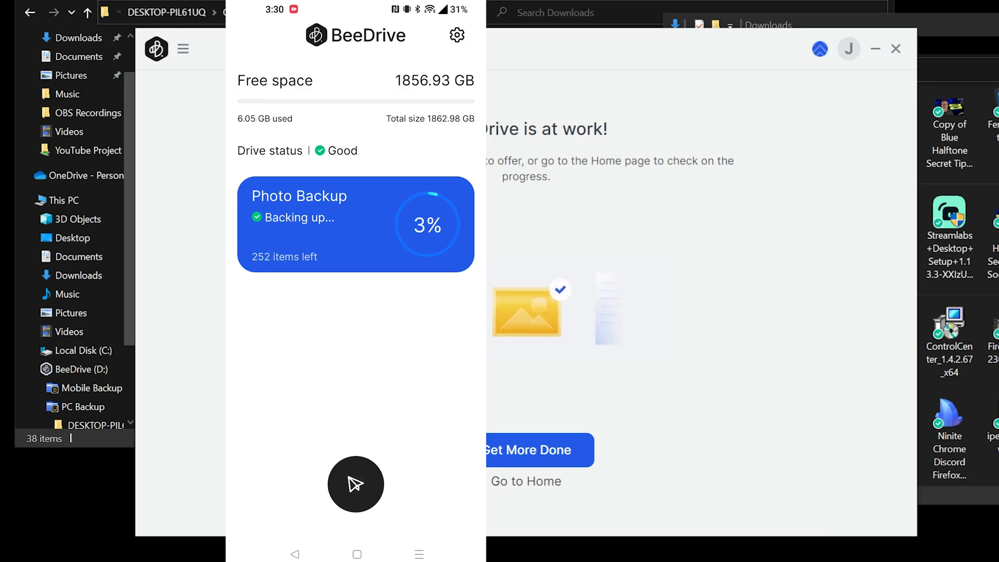
pyautogui.click(820, 49)
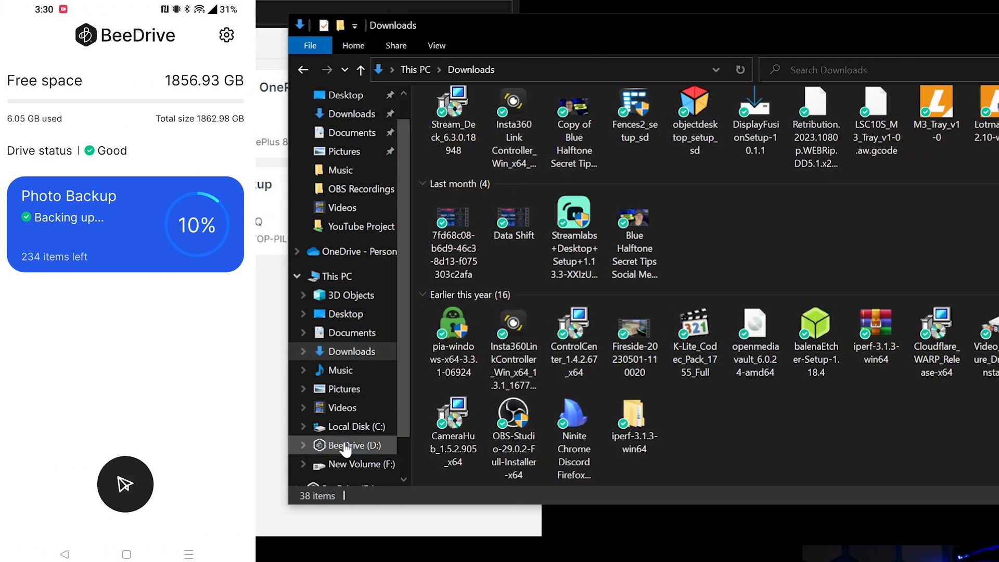
# Open BeeDrive (D:) in the navigation pane to list Mobile Backup and PC Backup
pyautogui.click(349, 445)
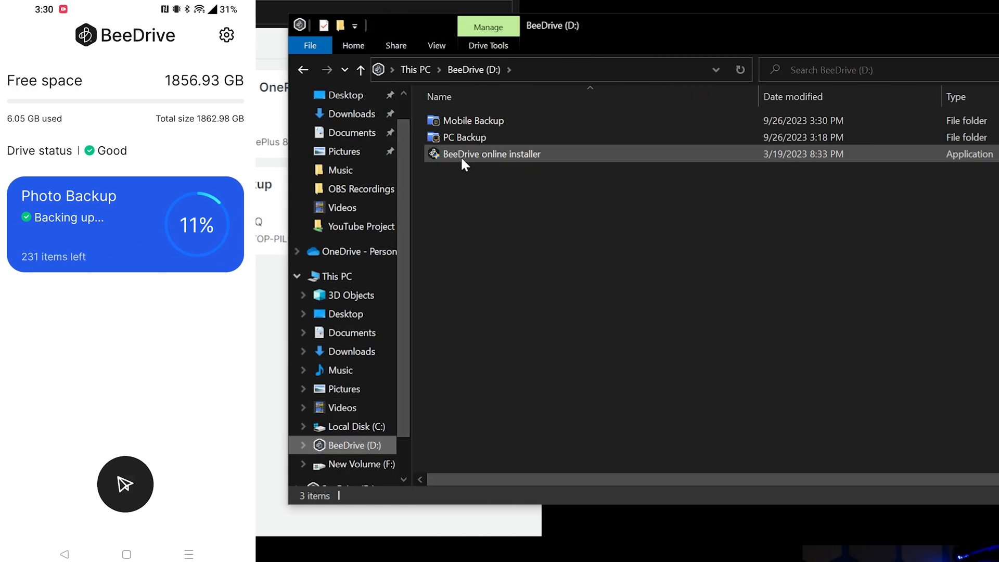
pyautogui.moveTo(497, 159)
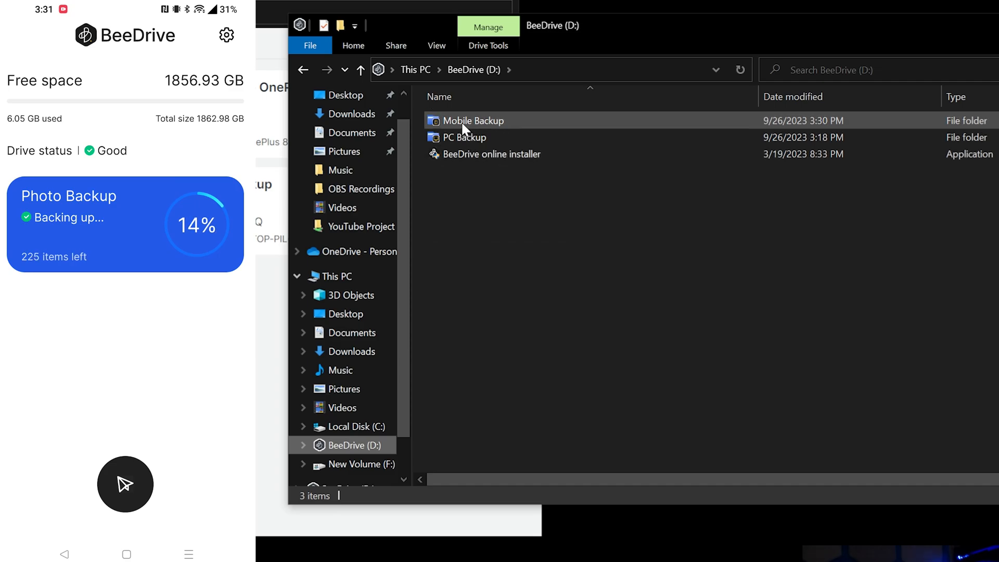
pyautogui.moveTo(473, 121)
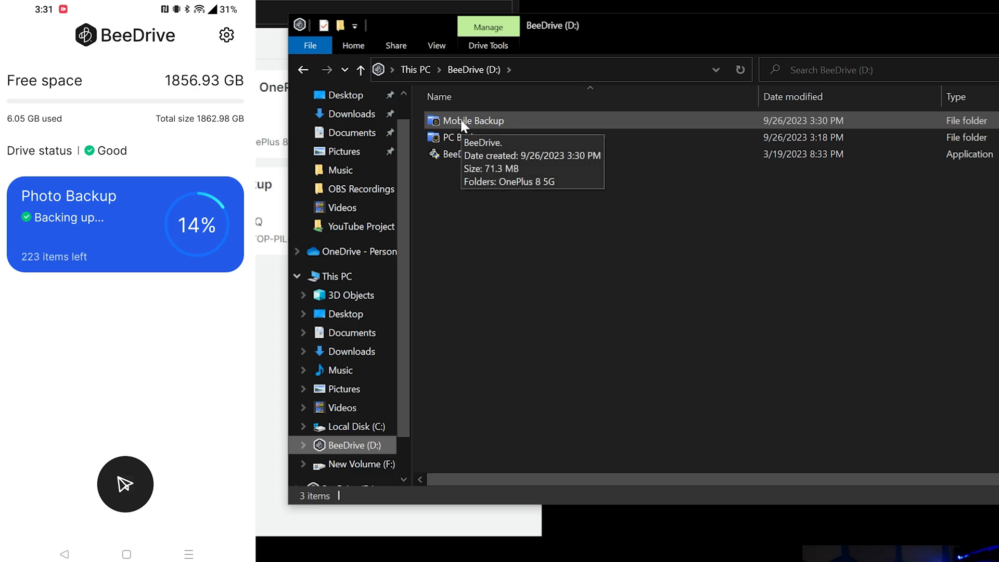
pyautogui.moveTo(463, 137)
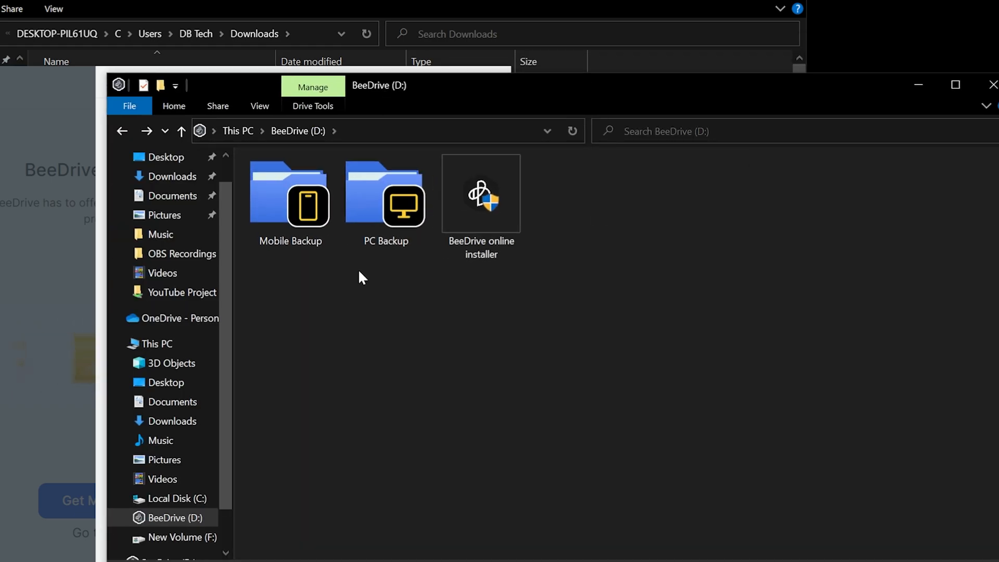
pyautogui.moveTo(319, 211)
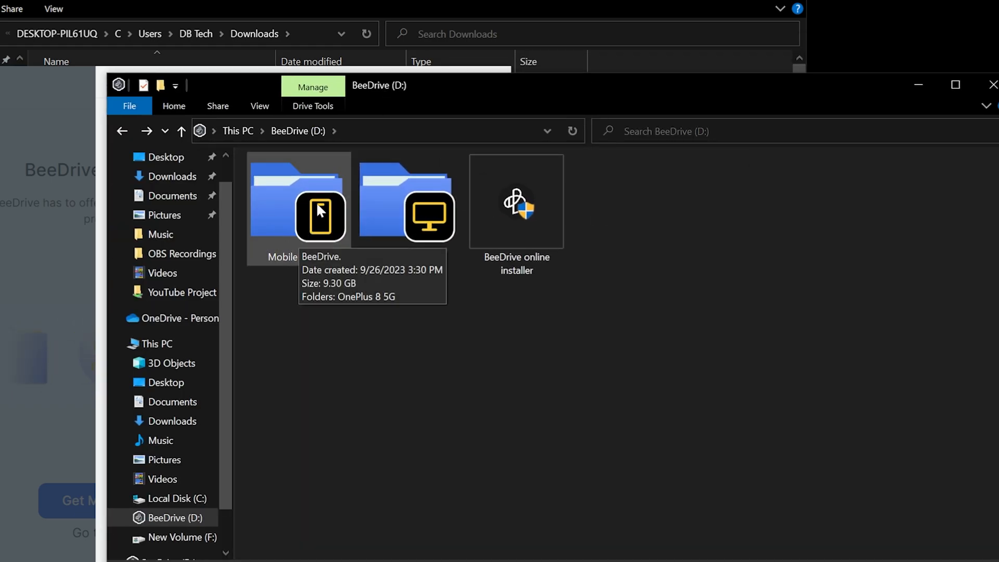
pyautogui.moveTo(437, 212)
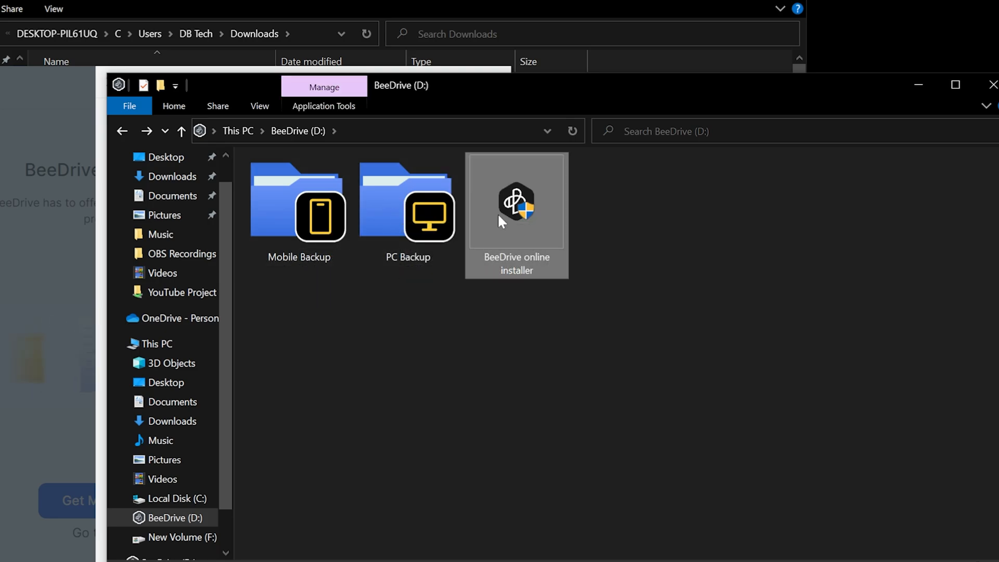
pyautogui.moveTo(296, 209)
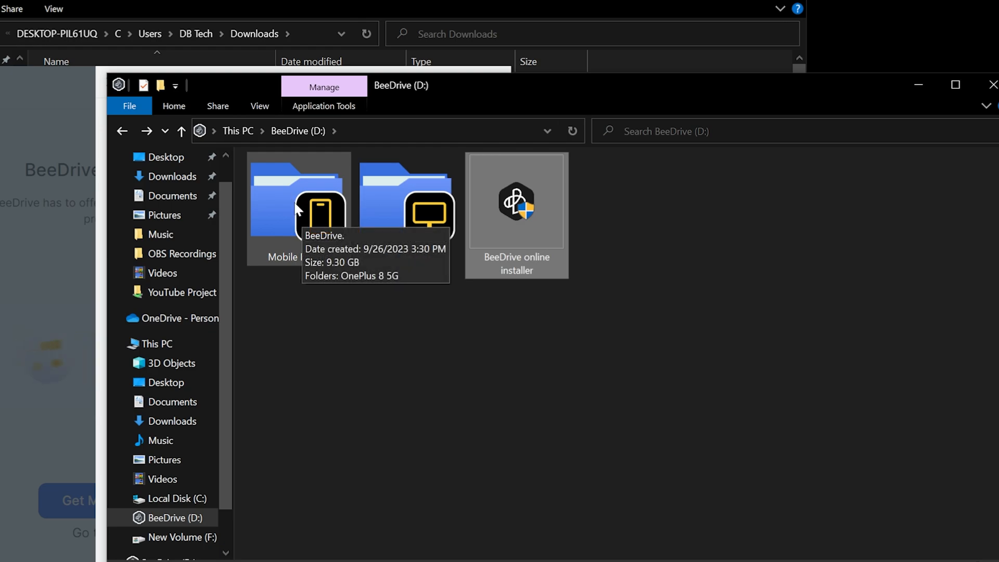
# Peek into Mobile Backup, then drill through PC Backup down to the DB Tech user folder
pyautogui.doubleClick(295, 204)
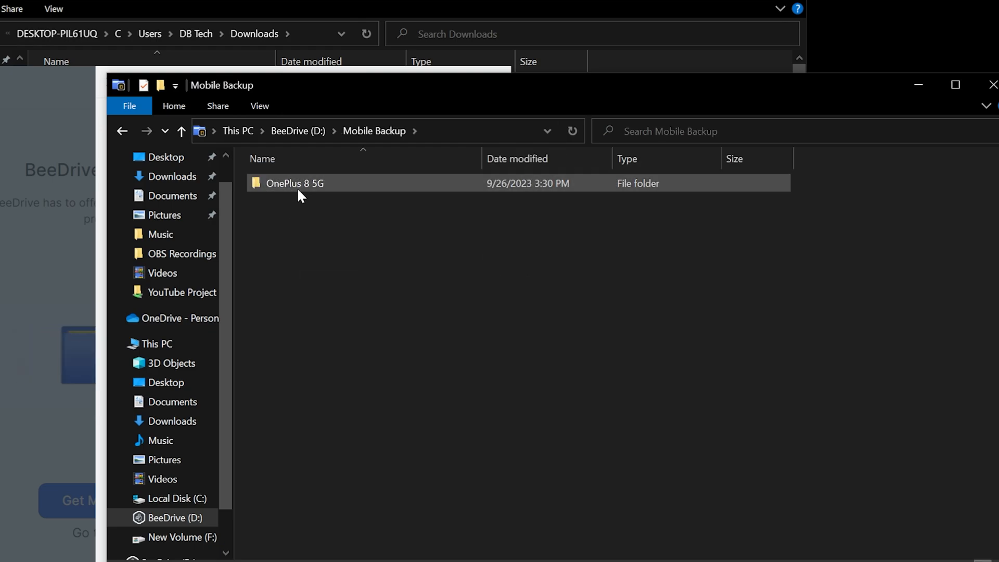
pyautogui.doubleClick(294, 184)
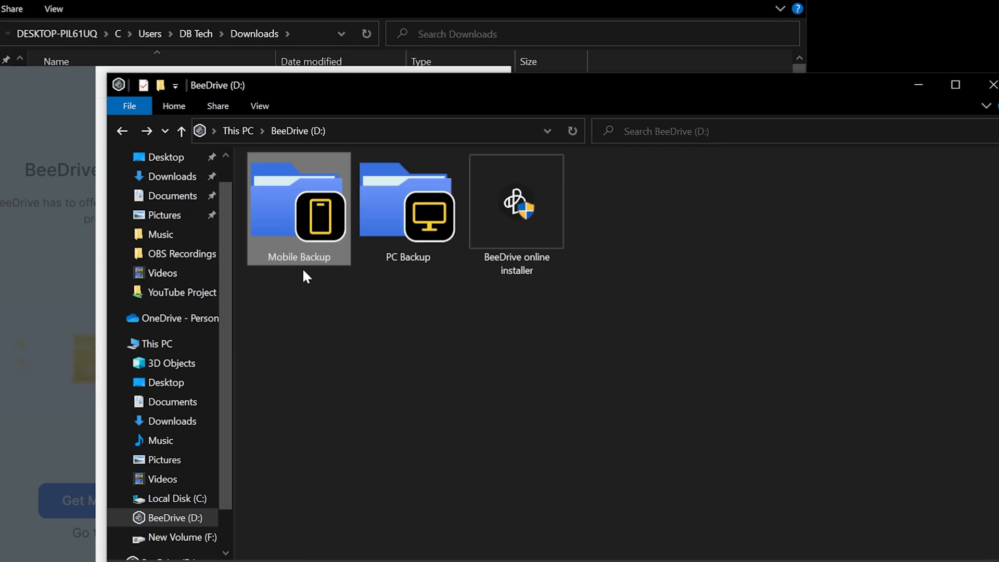
pyautogui.doubleClick(406, 208)
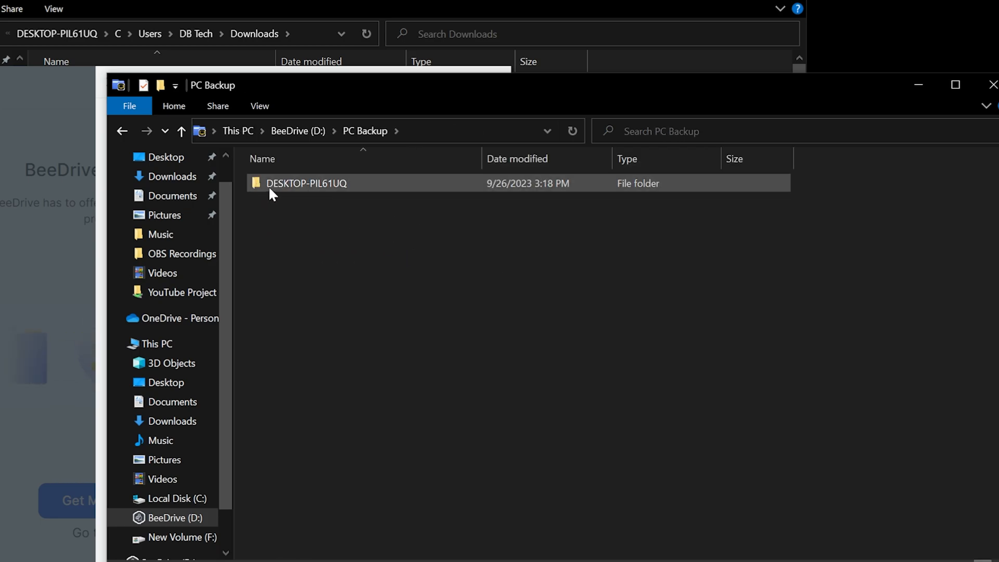
pyautogui.moveTo(325, 188)
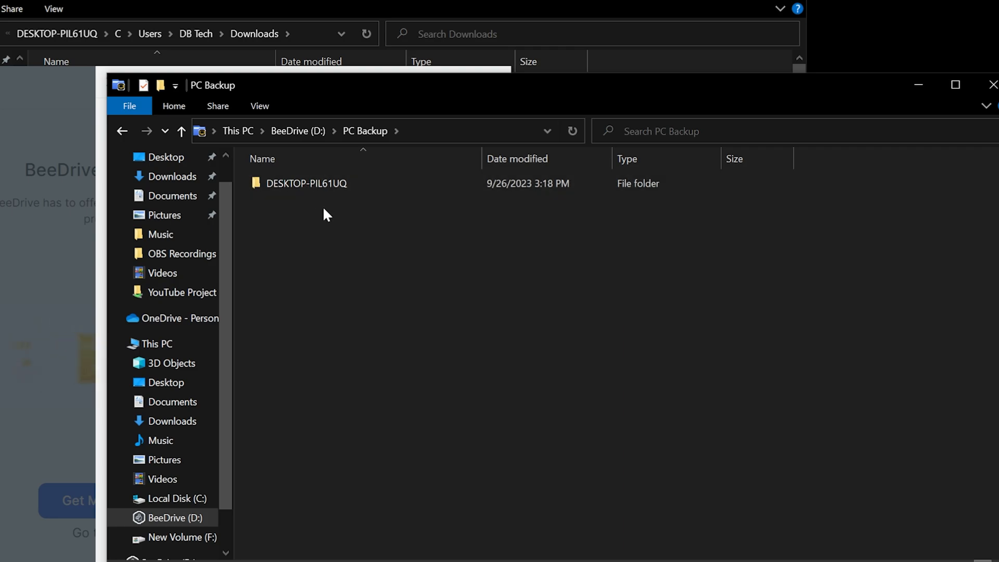
pyautogui.moveTo(306, 200)
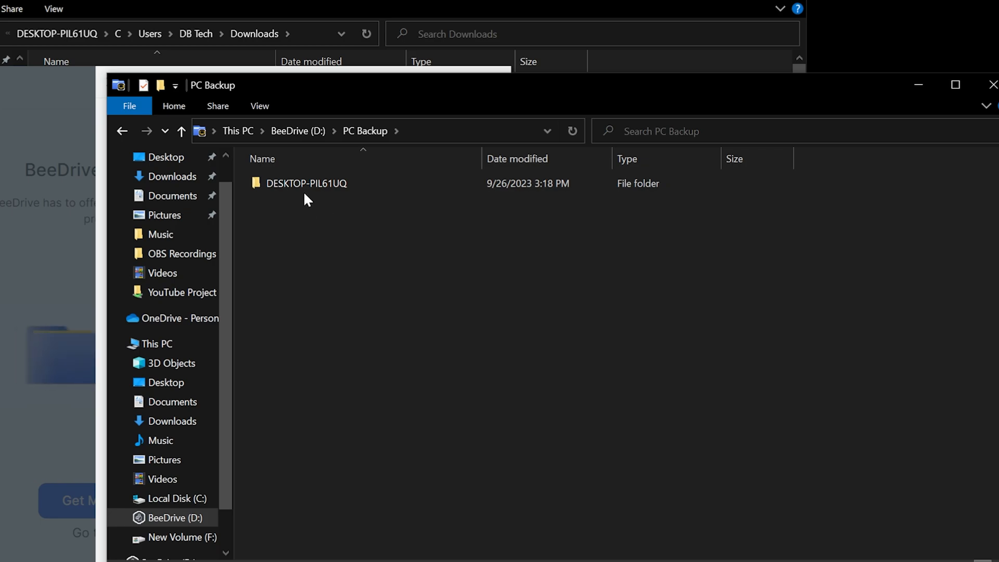
pyautogui.doubleClick(307, 184)
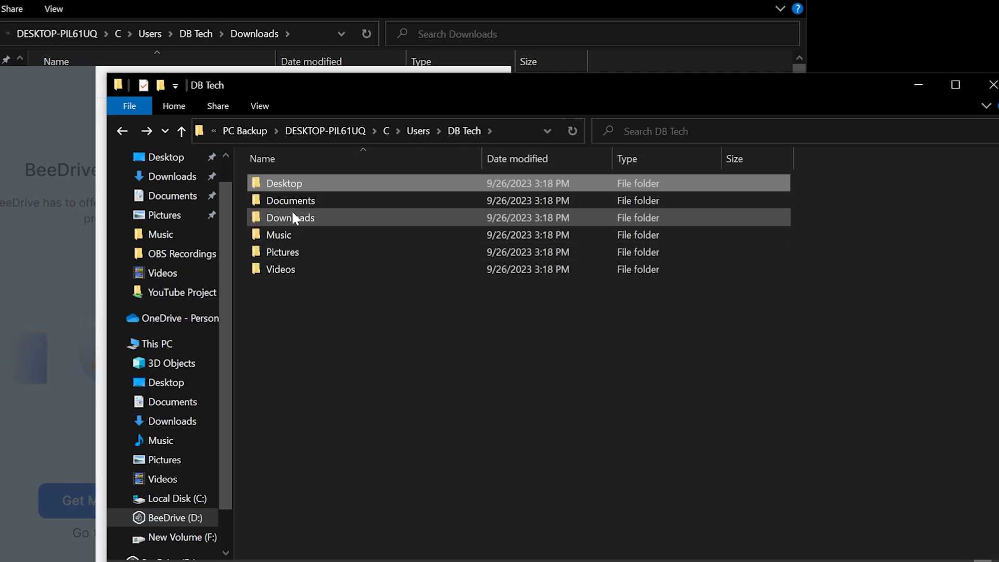
pyautogui.doubleClick(289, 217)
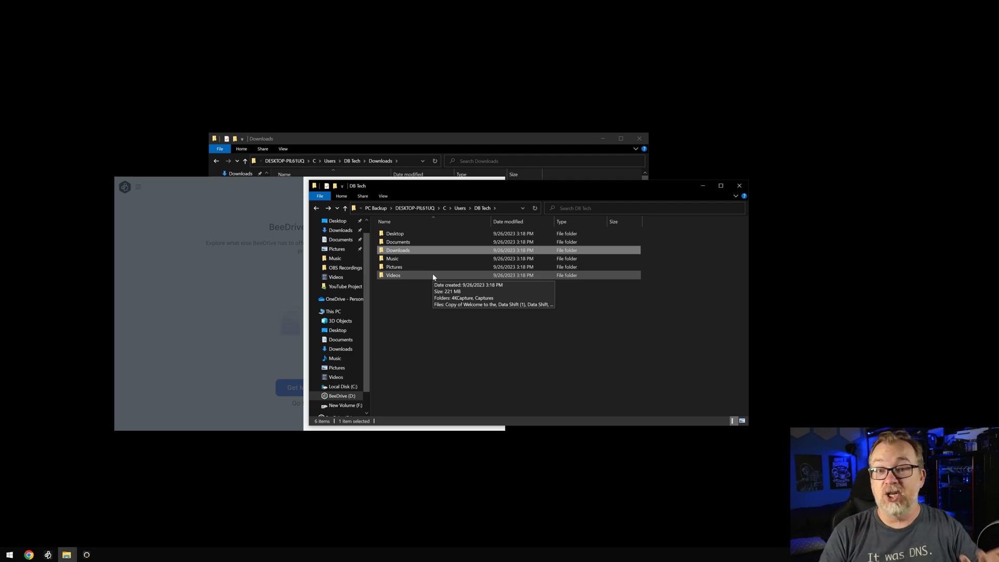
pyautogui.moveTo(436, 340)
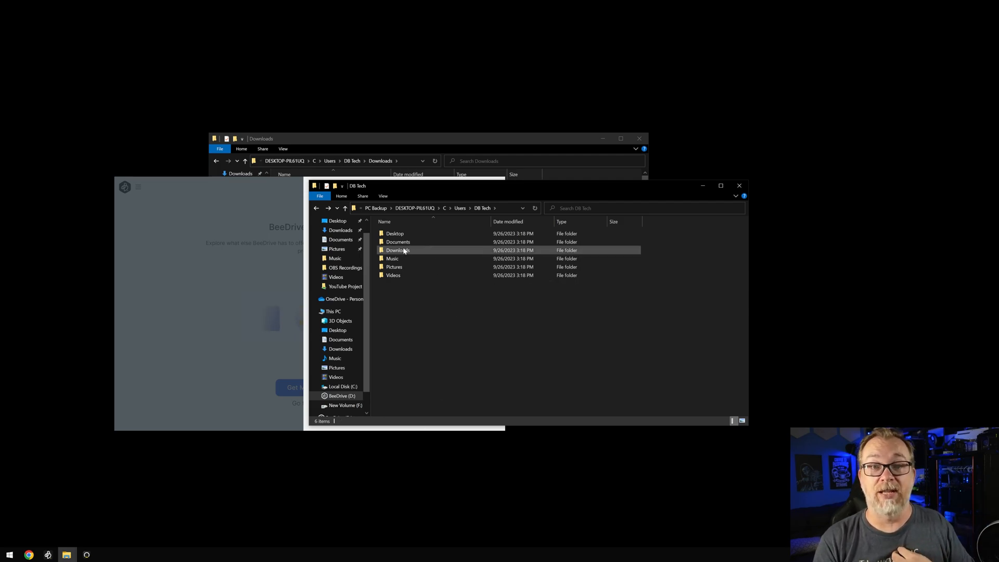
# Create a TEST text document in Documents and type text beginning 'This is a te'
pyautogui.click(397, 241)
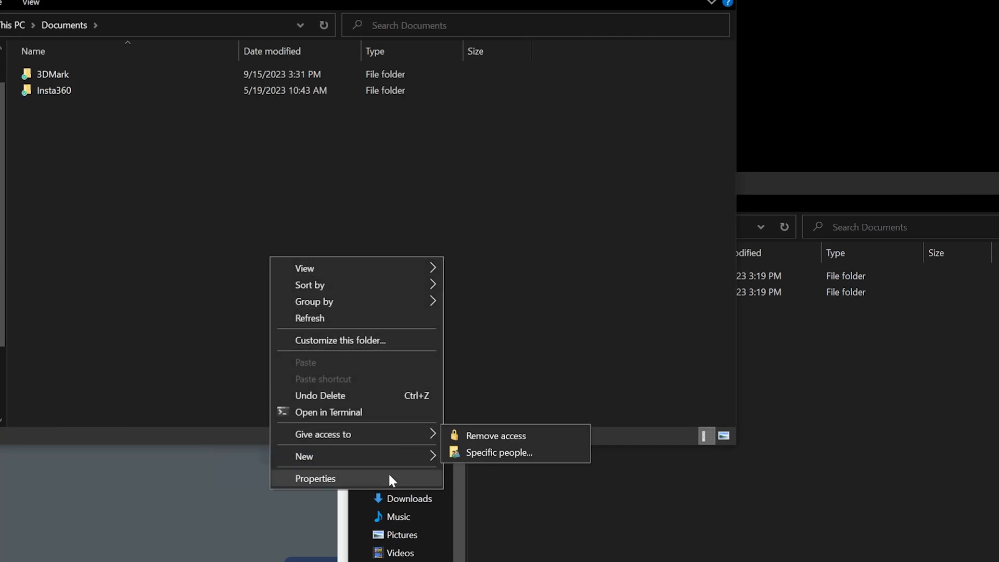
pyautogui.moveTo(304, 456)
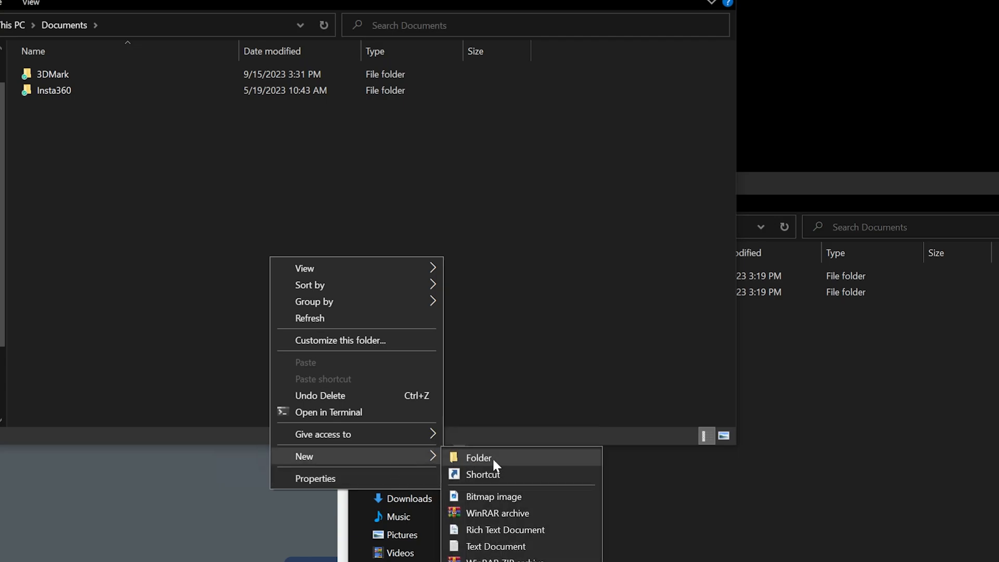
pyautogui.click(495, 546)
pyautogui.write('TEST')
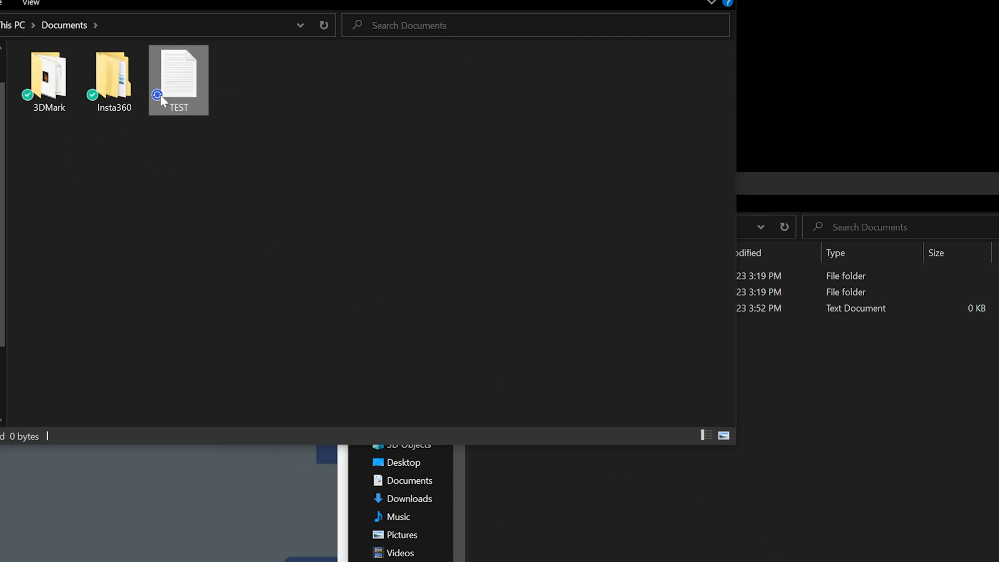
pyautogui.moveTo(179, 79)
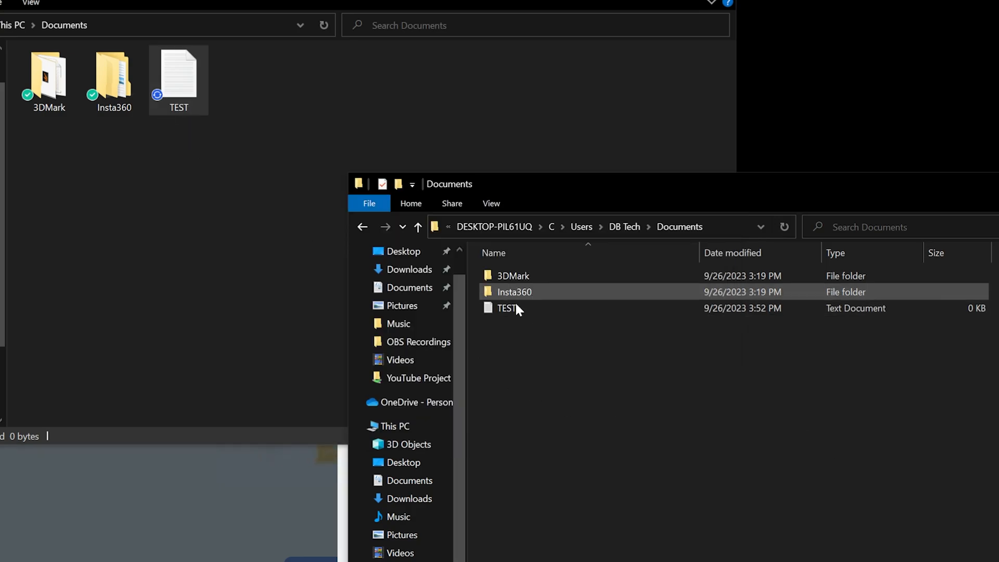
pyautogui.click(505, 307)
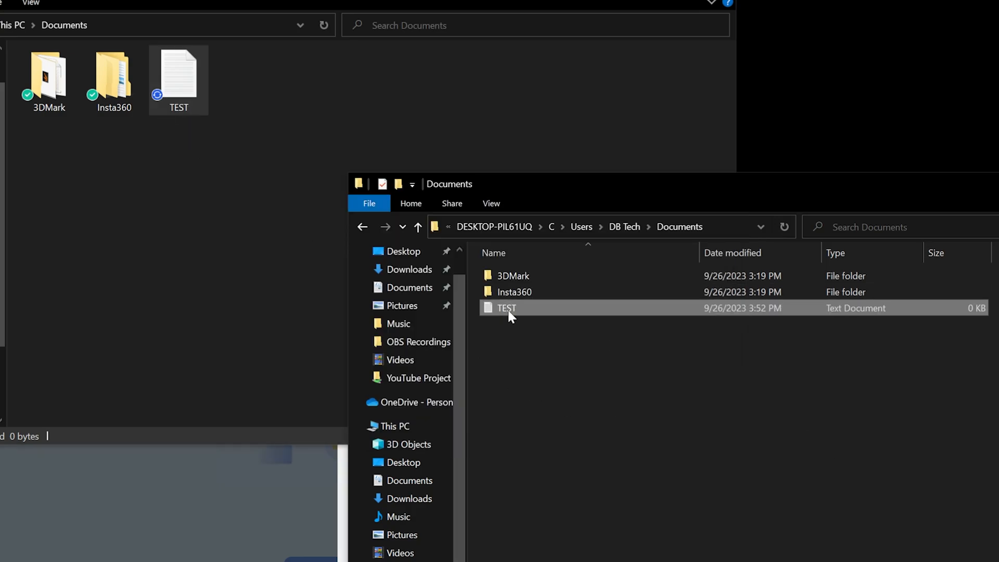
pyautogui.moveTo(507, 312)
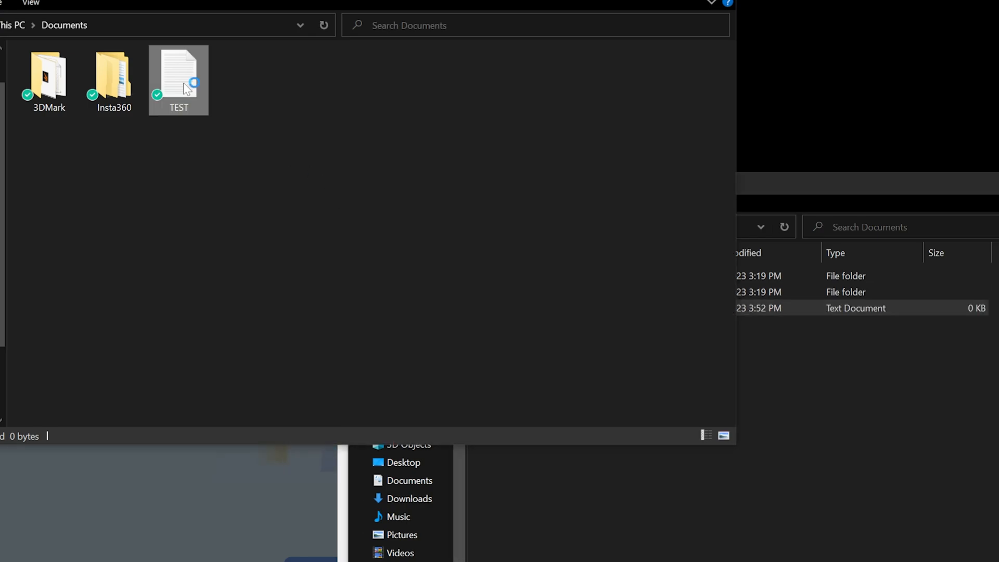
pyautogui.write('This is a te')
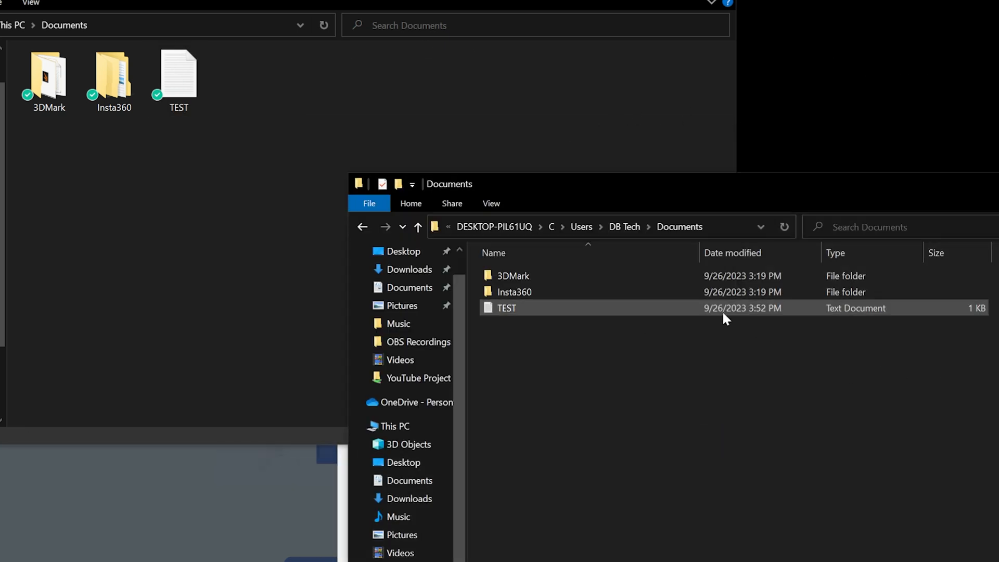
pyautogui.doubleClick(505, 307)
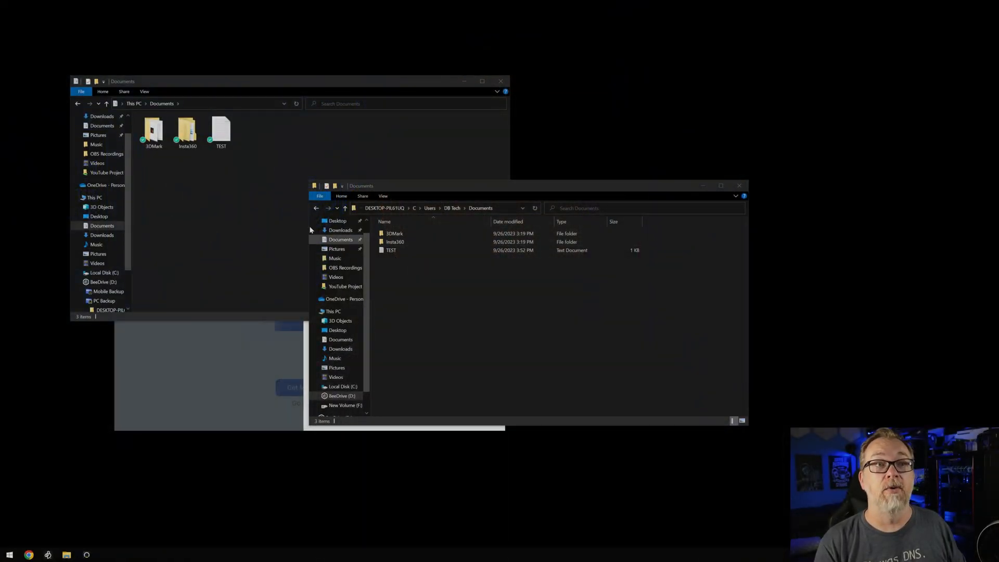
# Close the local Documents window and return to BeeDrive (D:), selecting PC Backup and the installer
pyautogui.click(401, 241)
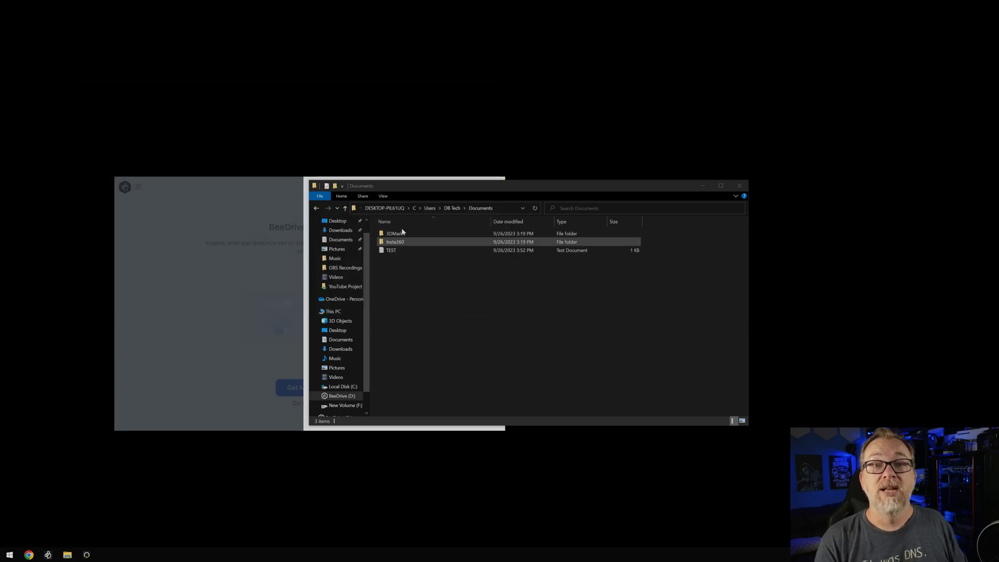
pyautogui.click(343, 395)
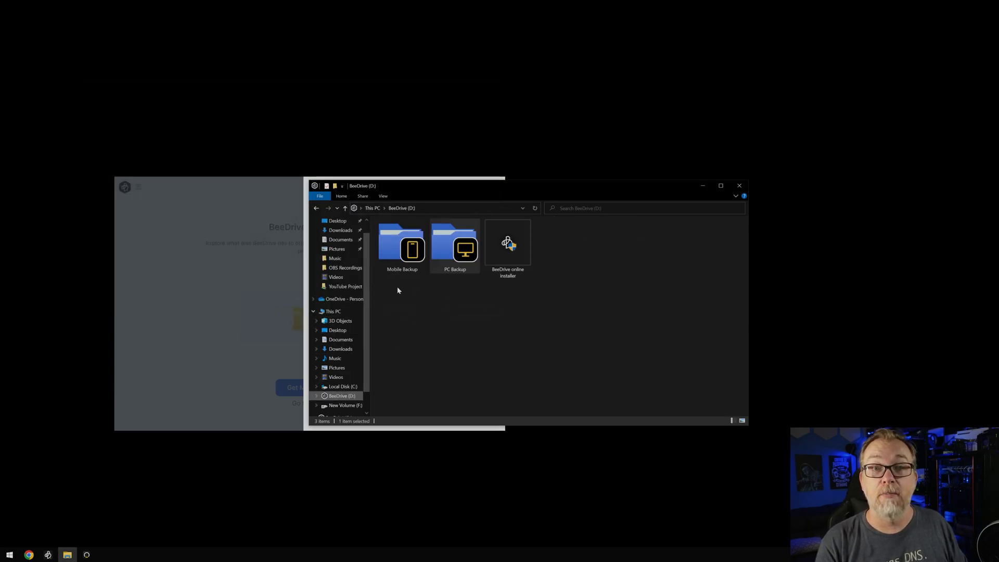
pyautogui.click(455, 249)
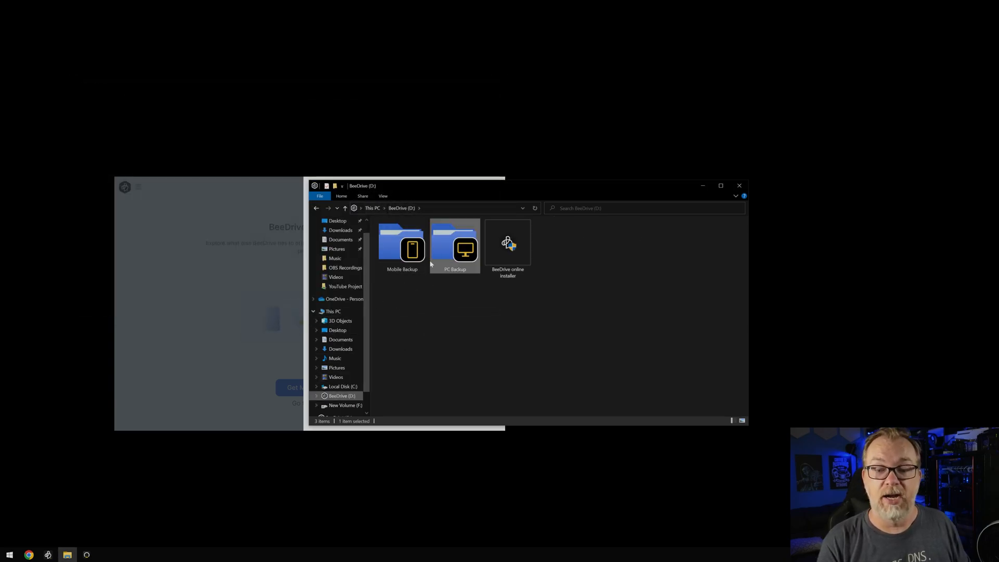
pyautogui.click(508, 245)
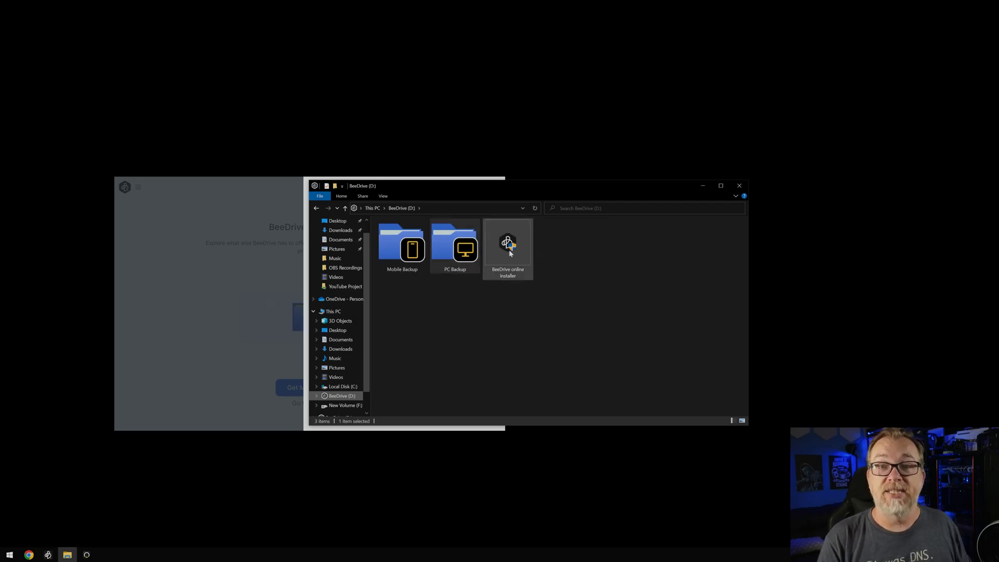